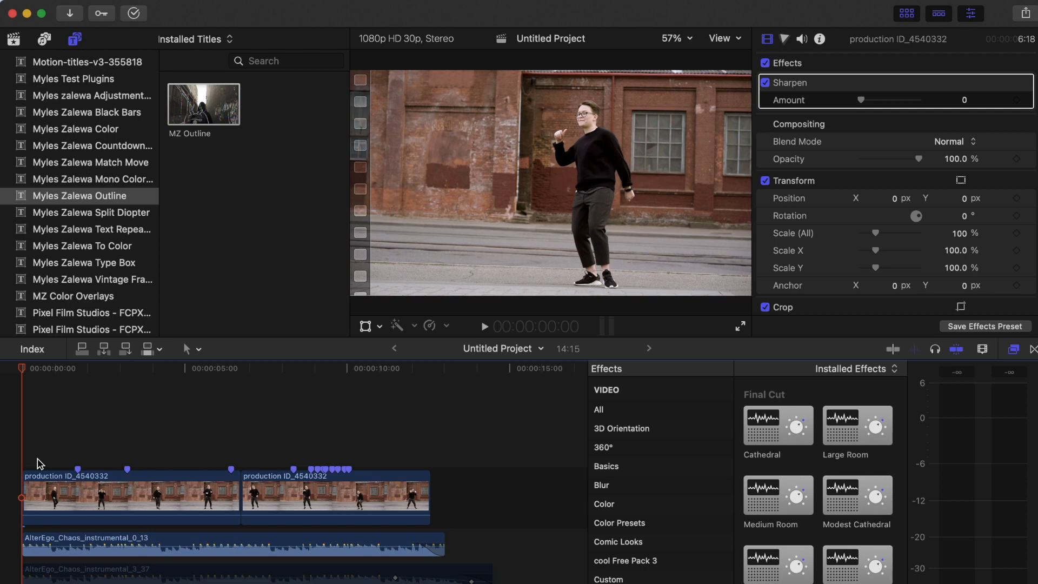
Place the MZ Outline title from the Outline category above the first dance clip.
{"action": "left_click", "coordinate": [91, 178]}
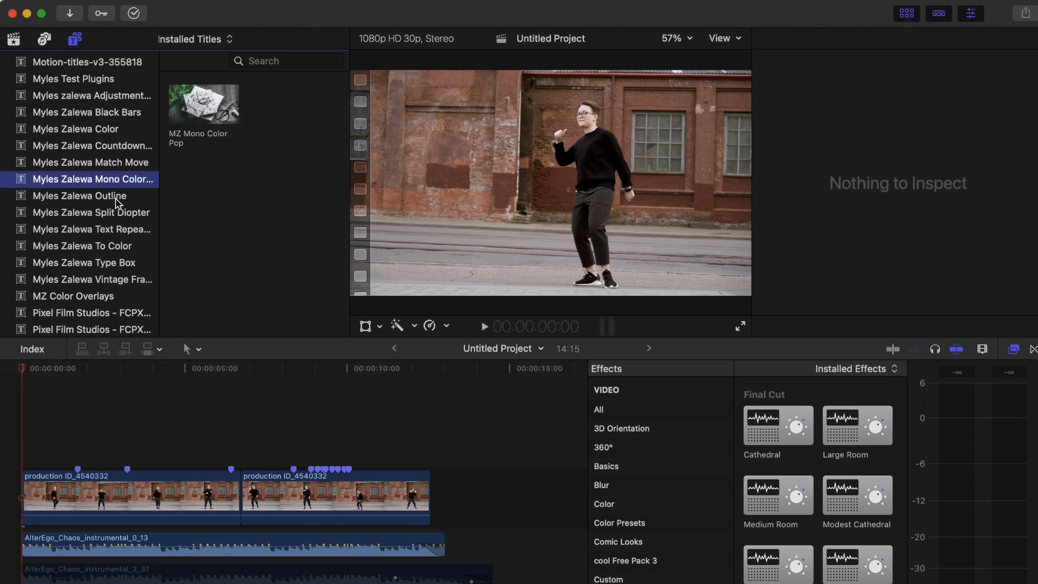
{"action": "left_click", "coordinate": [80, 196]}
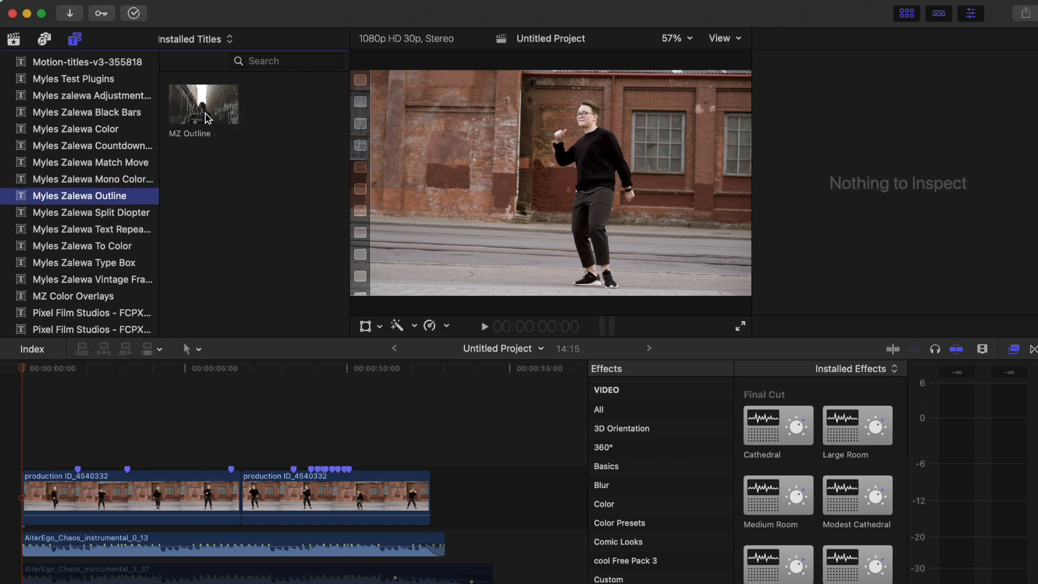
{"action": "left_click", "coordinate": [203, 104]}
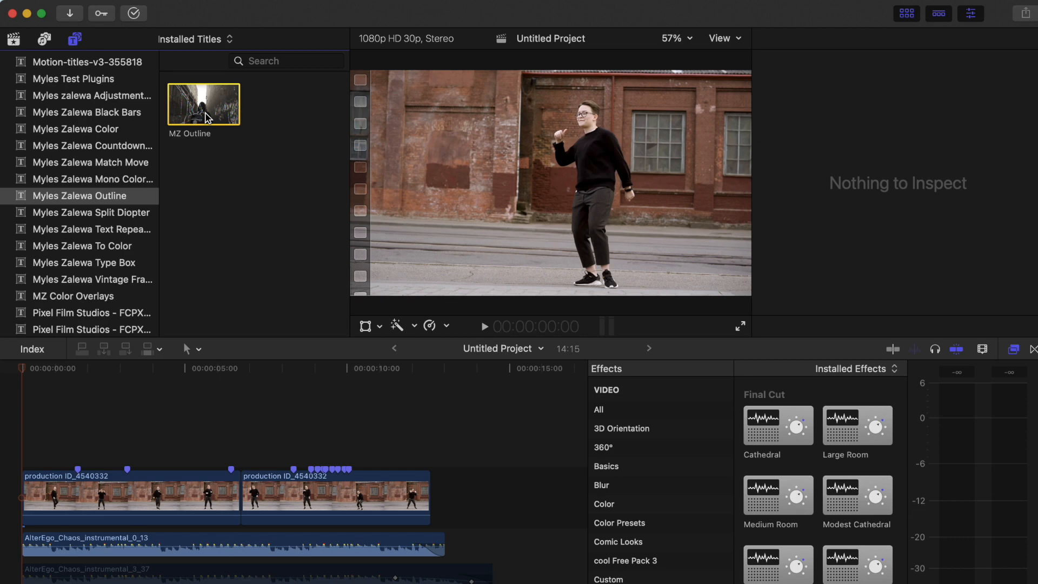
{"action": "left_click_drag", "start_coordinate": [204, 104], "coordinate": [22, 449]}
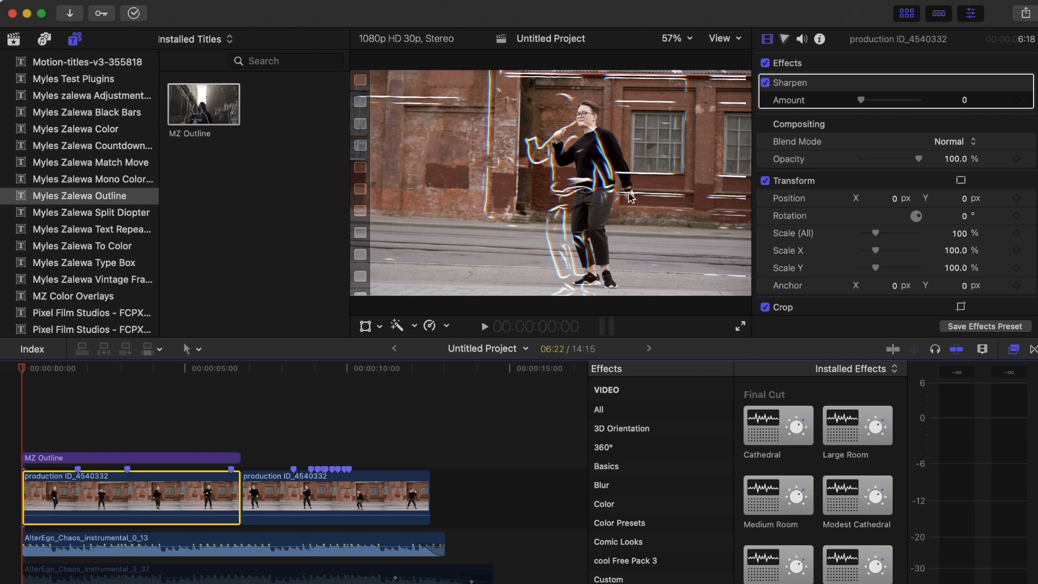
{"action": "mouse_move", "coordinate": [565, 151]}
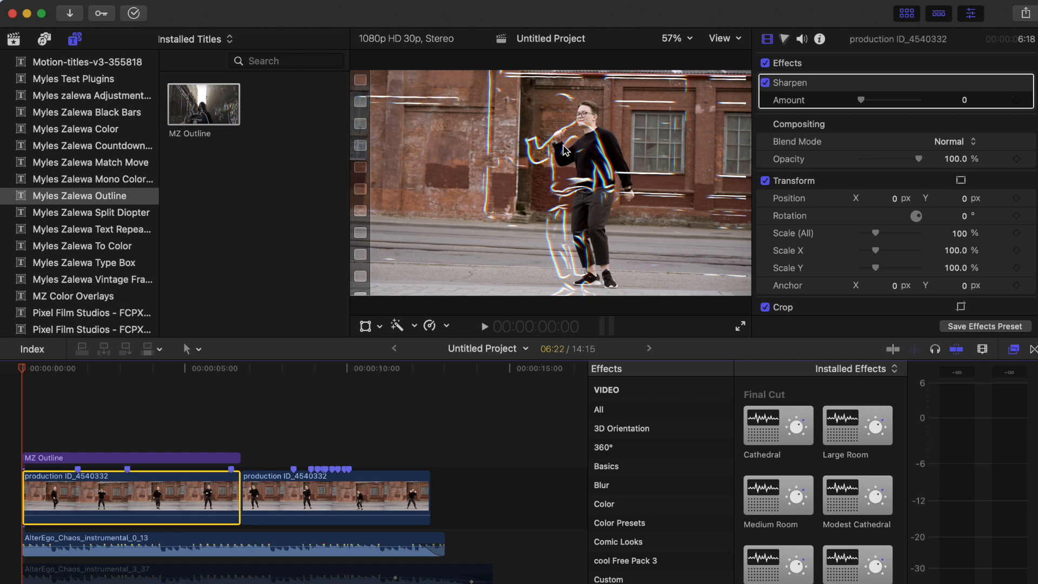
Select the MZ Outline title and turn on Quick pop in its Title settings.
{"action": "left_click", "coordinate": [132, 457]}
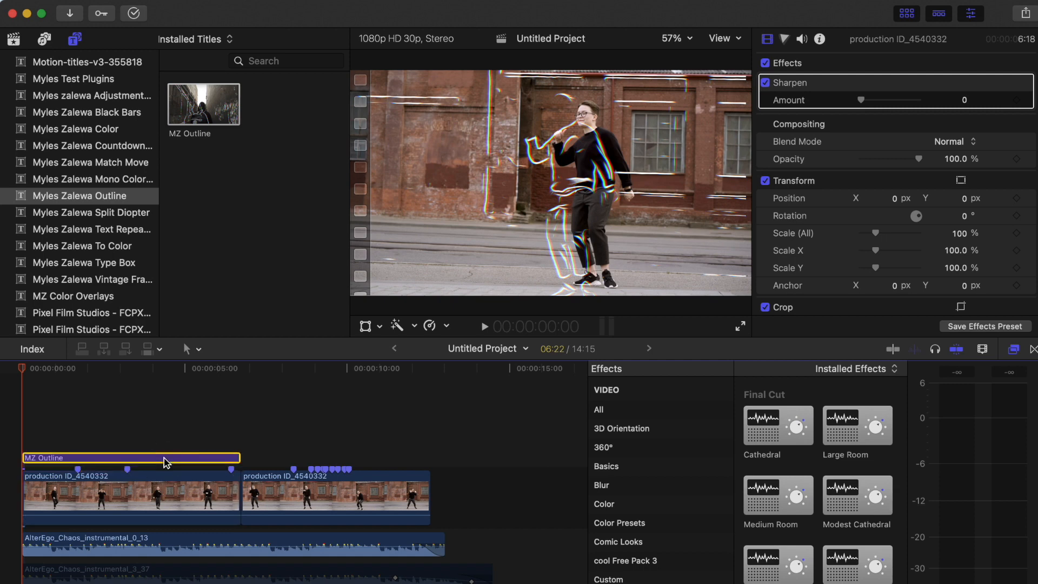
{"action": "left_click", "coordinate": [768, 39]}
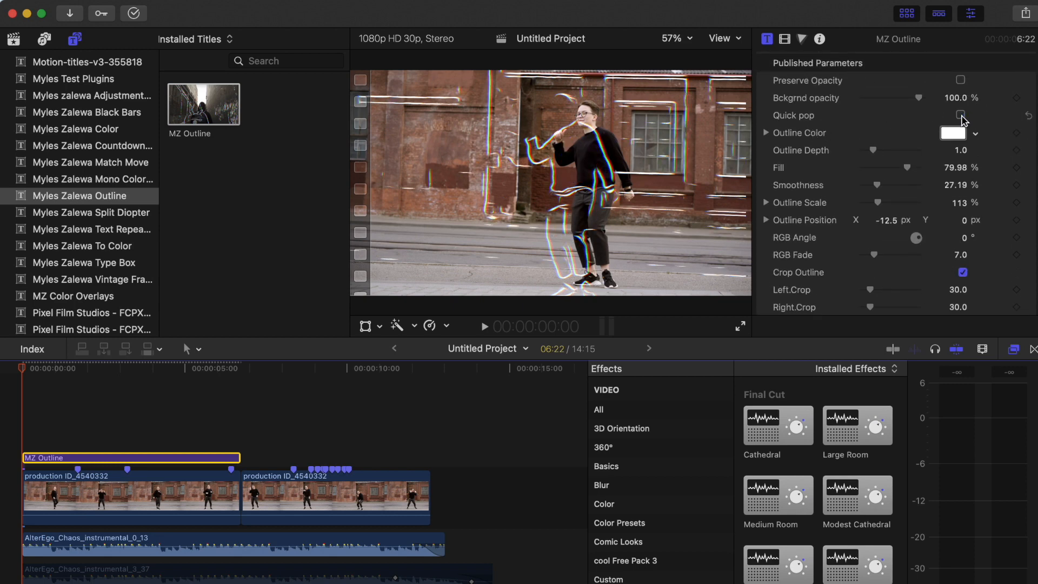
{"action": "left_click", "coordinate": [962, 115]}
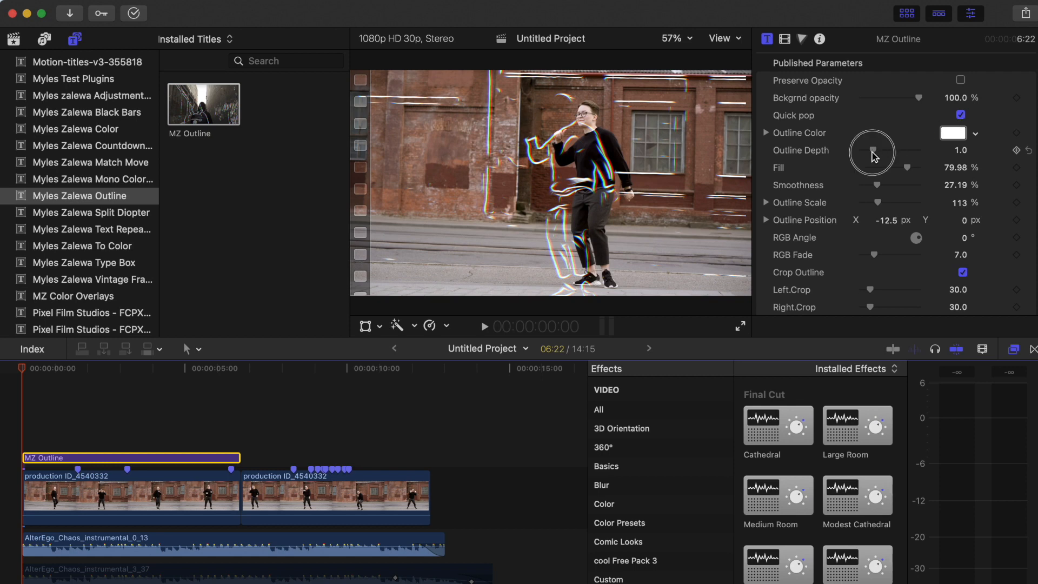
Tune the outline to depth 0.74, fill about 76% and smoothness about 54%.
{"action": "left_click_drag", "start_coordinate": [877, 146], "coordinate": [868, 152]}
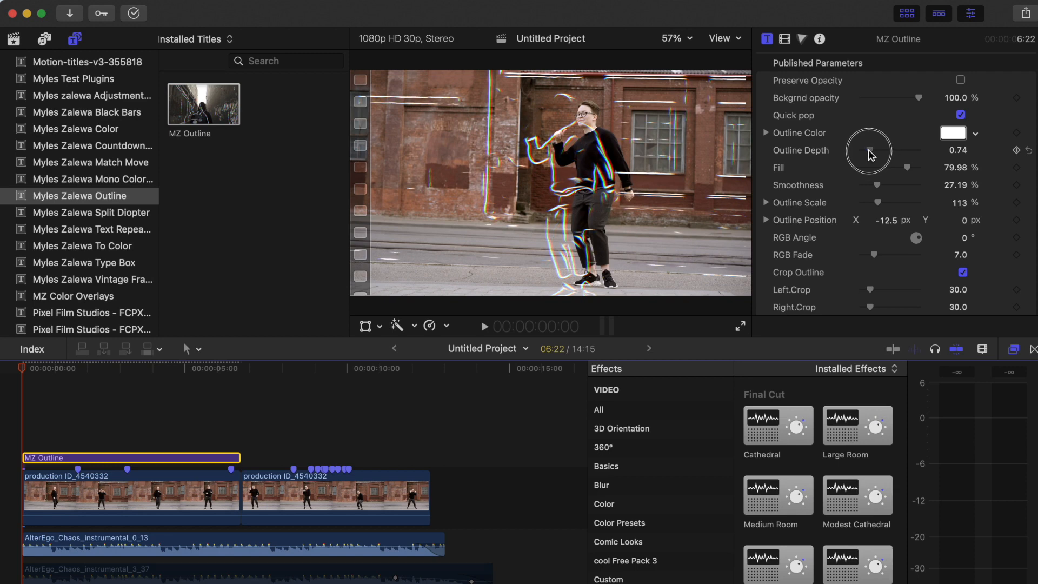
{"action": "left_click_drag", "start_coordinate": [868, 149], "coordinate": [905, 149]}
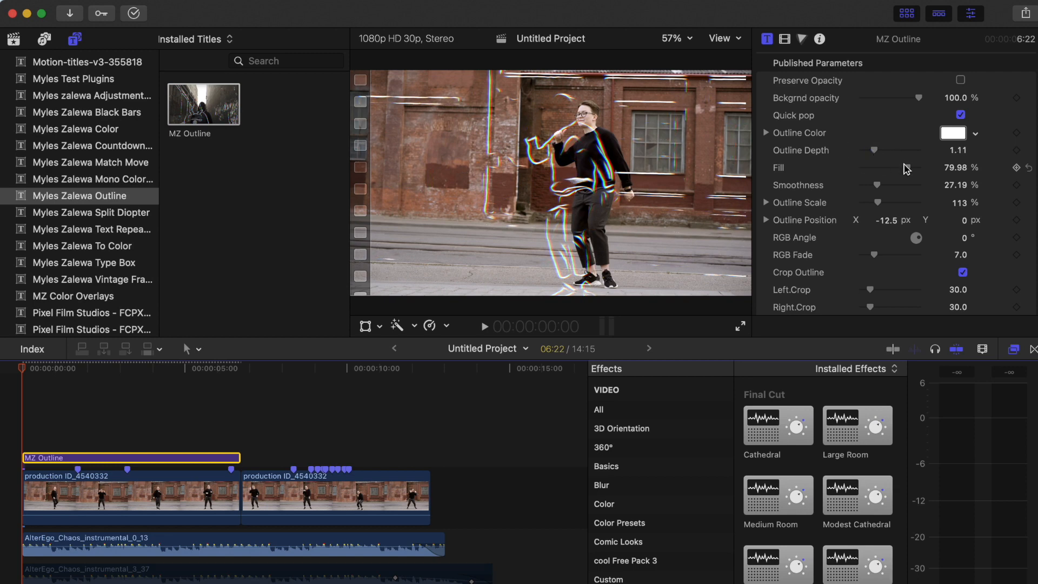
{"action": "left_click_drag", "start_coordinate": [900, 166], "coordinate": [926, 166]}
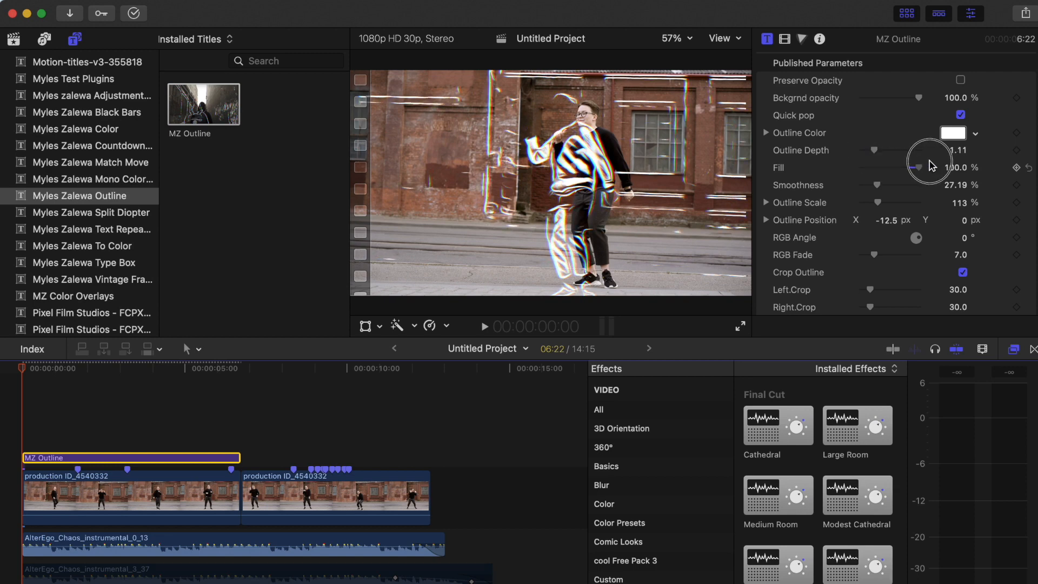
{"action": "left_click_drag", "start_coordinate": [920, 166], "coordinate": [911, 166]}
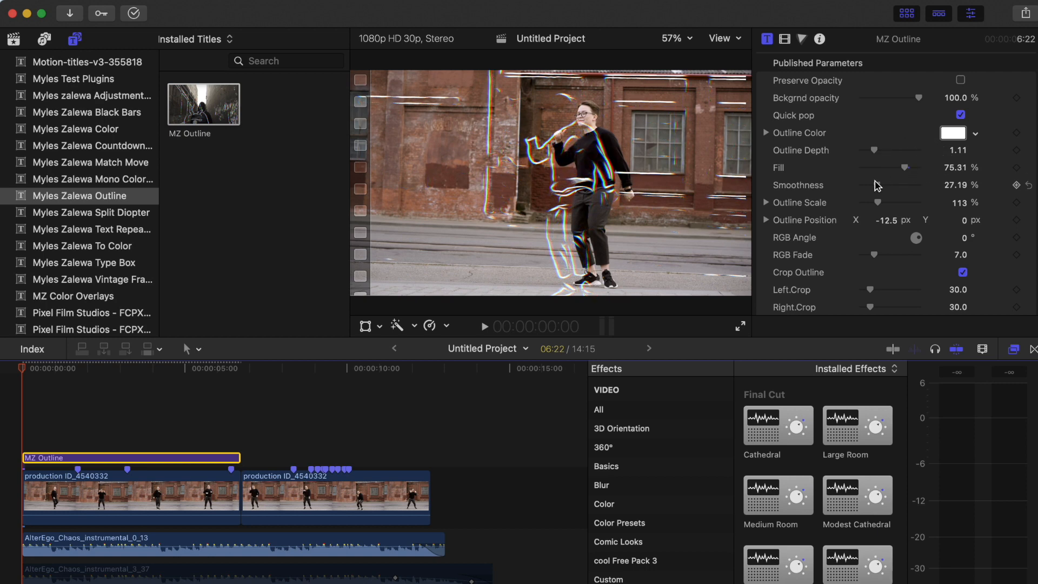
{"action": "left_click_drag", "start_coordinate": [873, 185], "coordinate": [894, 185]}
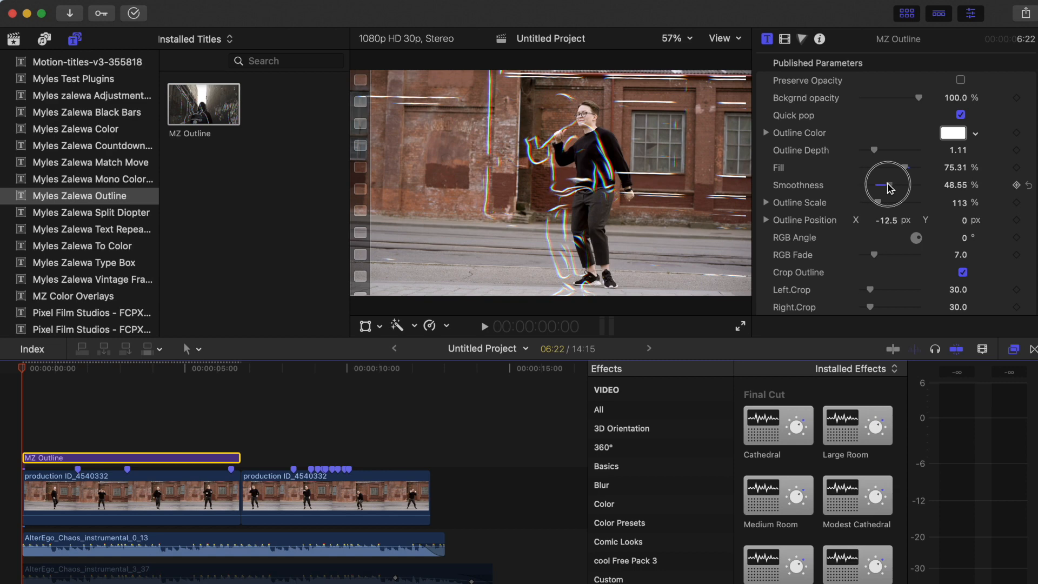
{"action": "left_click_drag", "start_coordinate": [889, 185], "coordinate": [898, 185]}
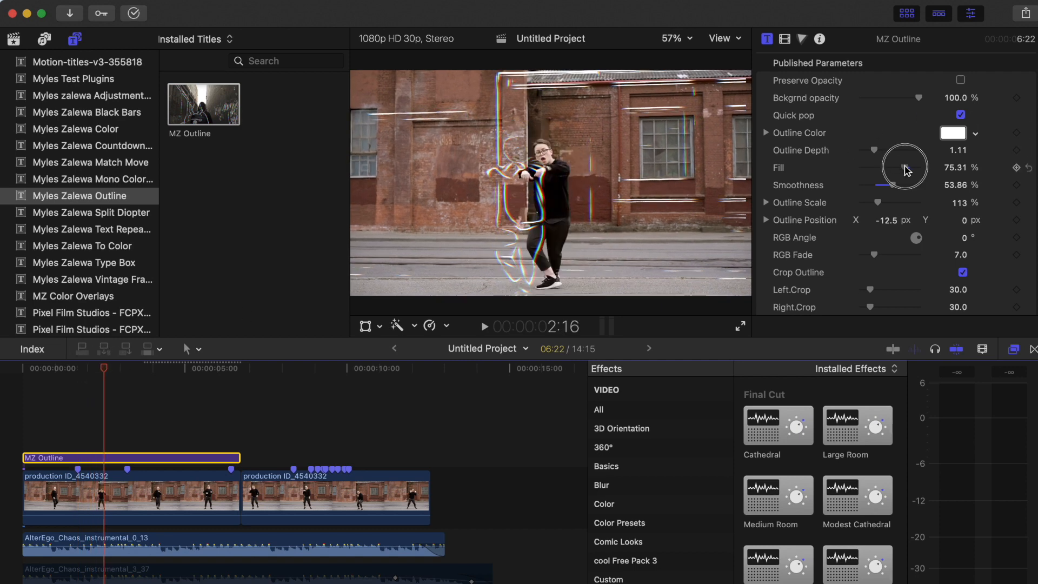
{"action": "left_click_drag", "start_coordinate": [904, 166], "coordinate": [910, 162]}
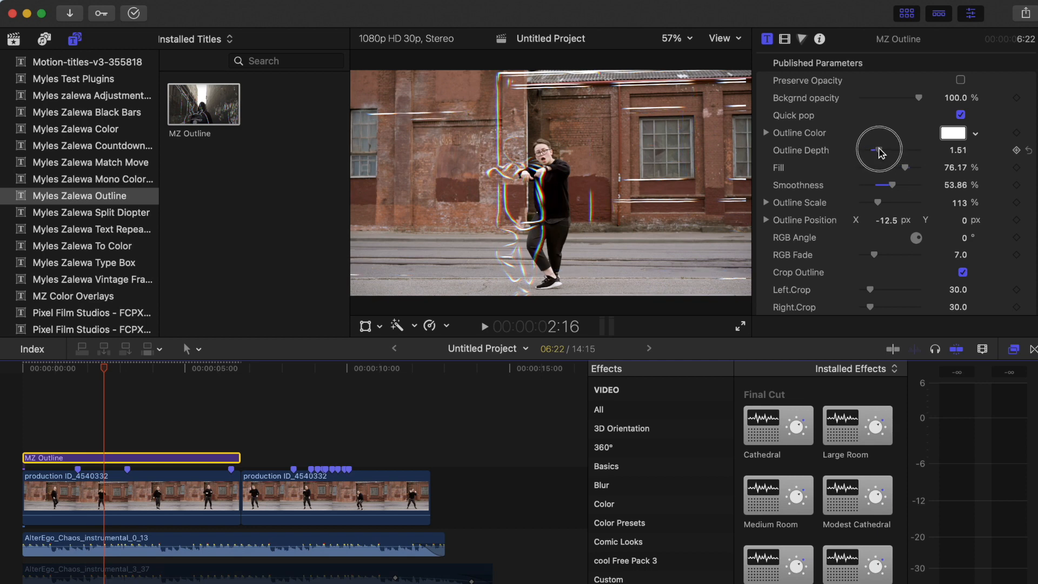
{"action": "left_click_drag", "start_coordinate": [883, 150], "coordinate": [870, 154]}
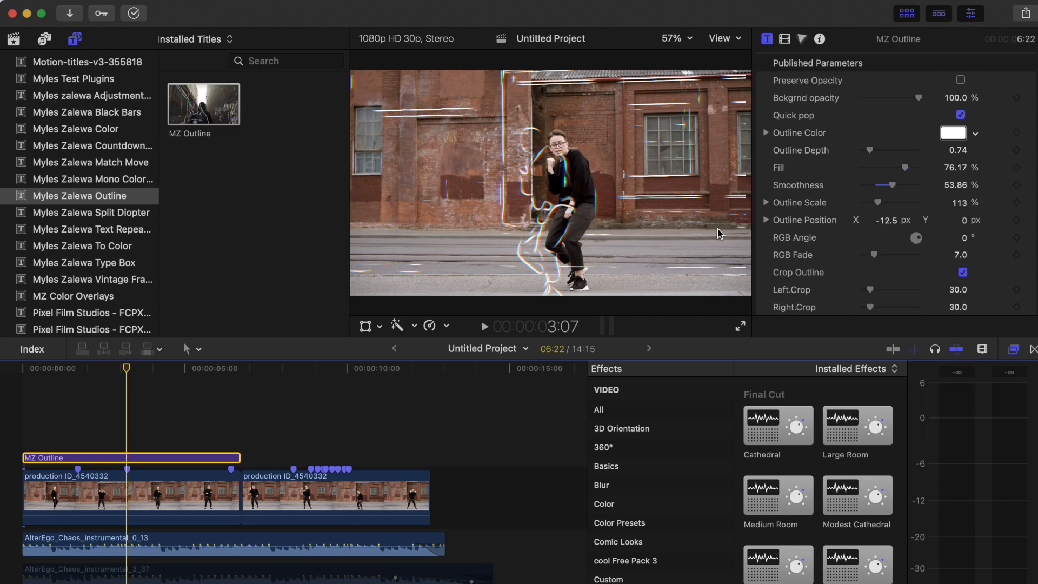
{"action": "mouse_move", "coordinate": [727, 173]}
{"action": "type", "text": "0"}
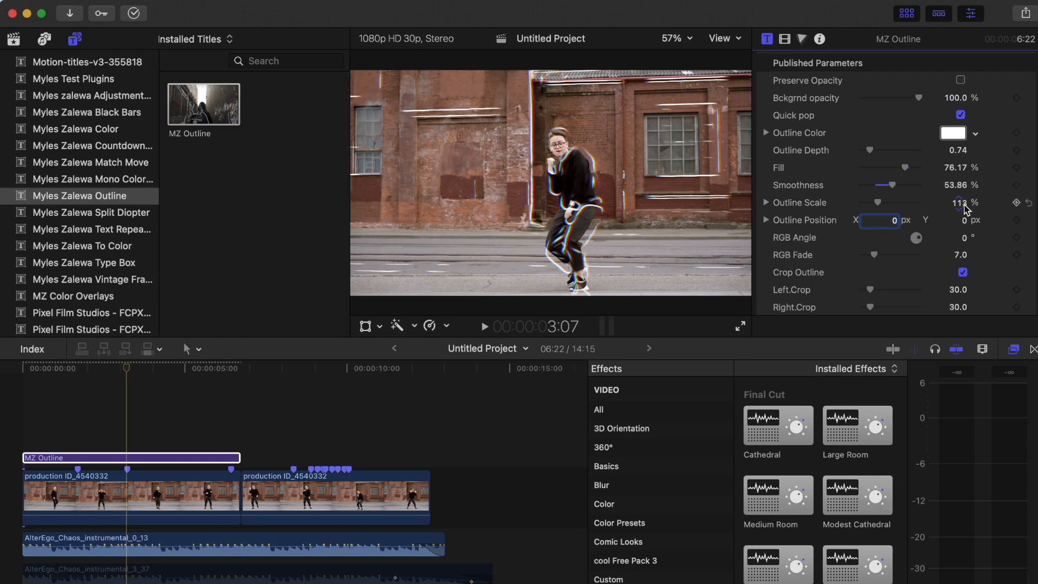
Set Outline Scale to 102% and lower the RGB fade to 4.
{"action": "left_click", "coordinate": [952, 202]}
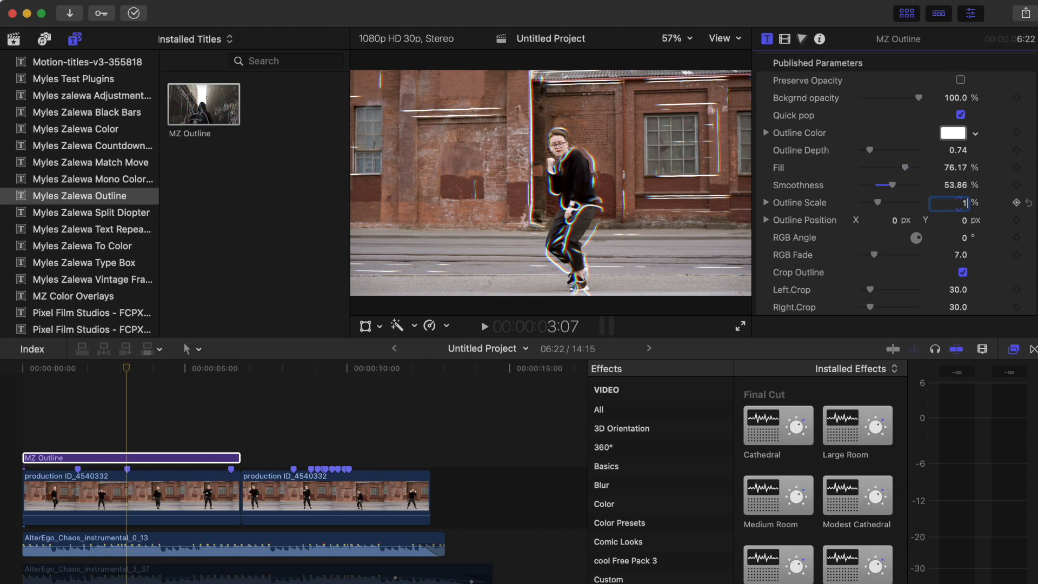
{"action": "type", "text": "102"}
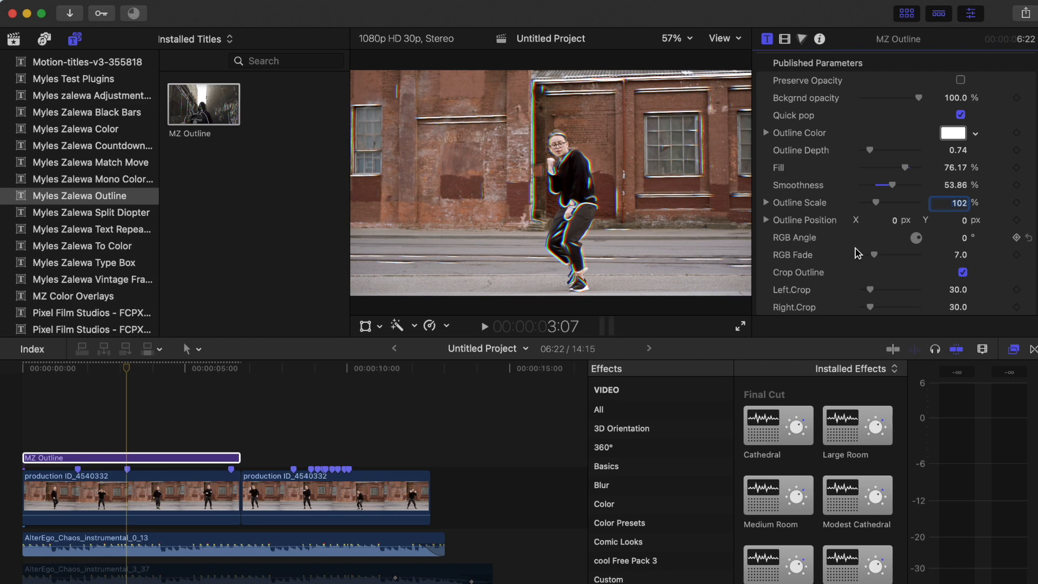
{"action": "left_click_drag", "start_coordinate": [880, 254], "coordinate": [873, 254]}
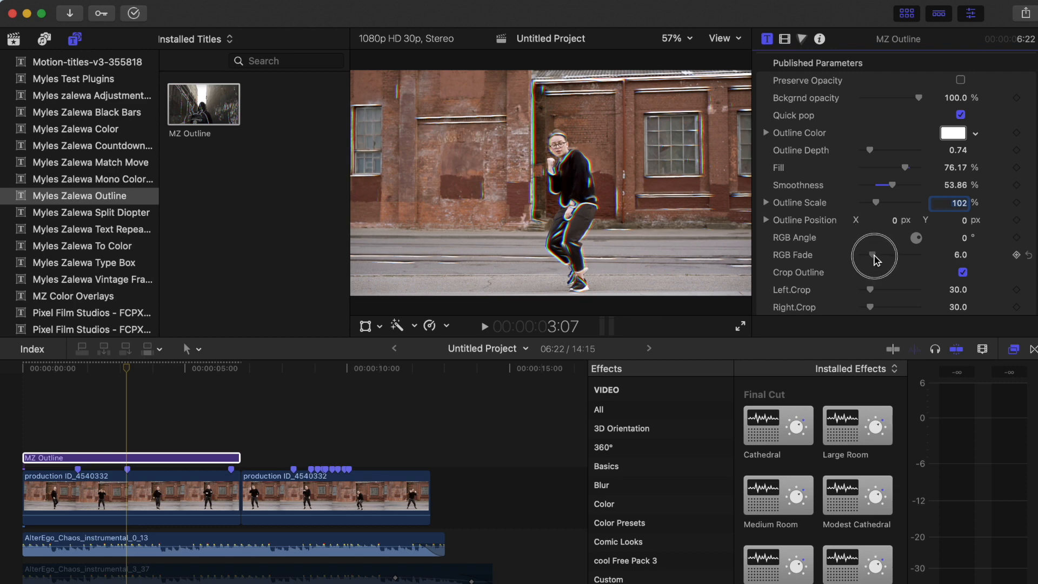
{"action": "left_click_drag", "start_coordinate": [873, 255], "coordinate": [886, 255]}
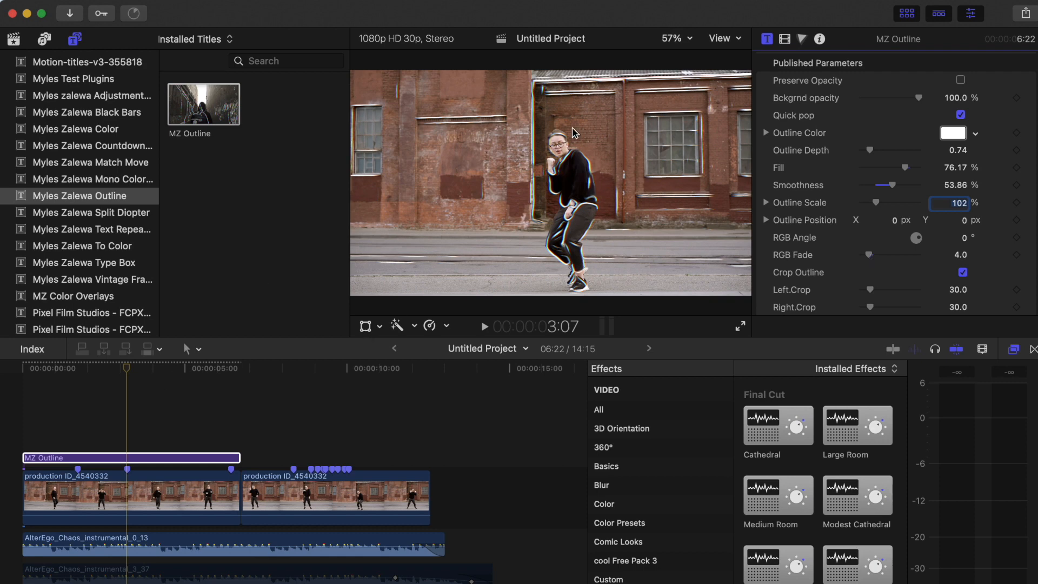
{"action": "mouse_move", "coordinate": [482, 84]}
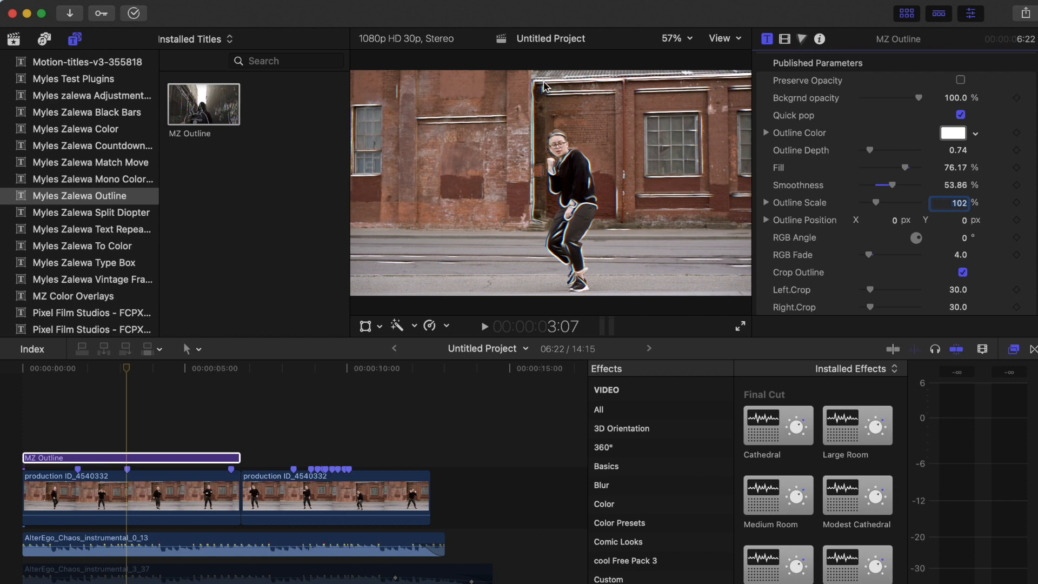
{"action": "mouse_move", "coordinate": [422, 187]}
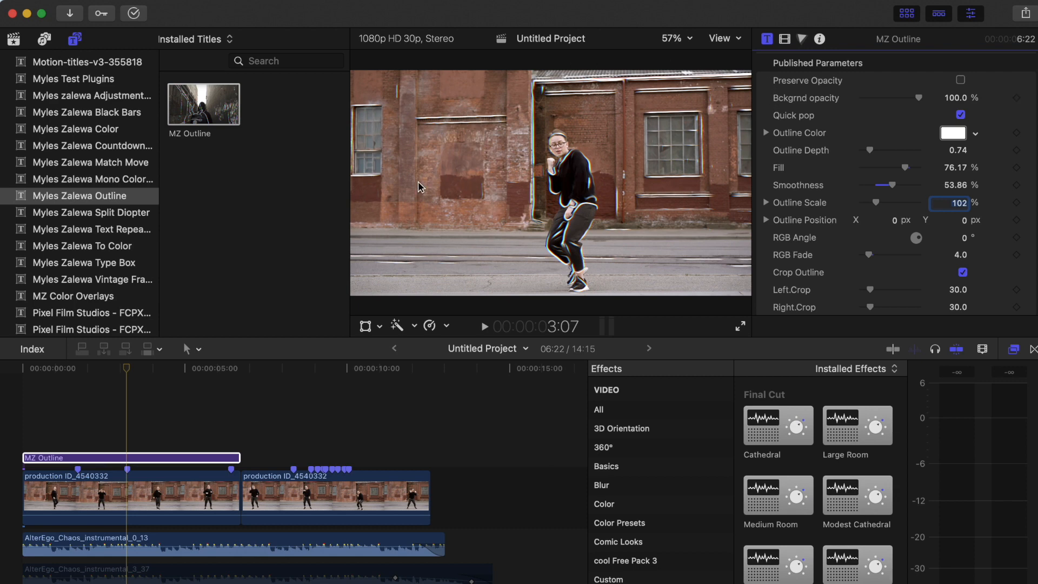
{"action": "mouse_move", "coordinate": [574, 184]}
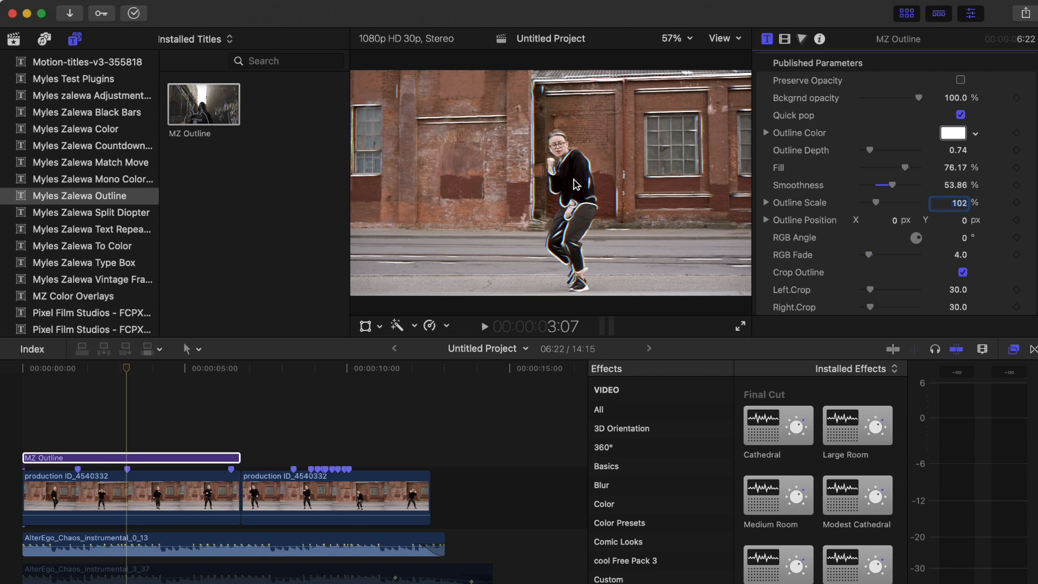
{"action": "mouse_move", "coordinate": [692, 185]}
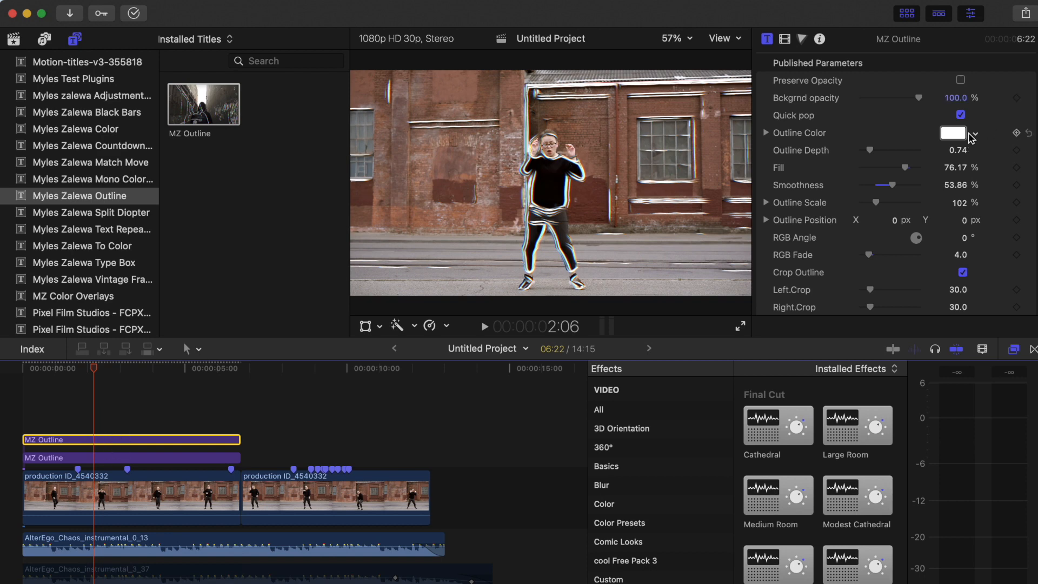
Try an orange outline colour on a copy, then return to the single white centred outline.
{"action": "left_click", "coordinate": [953, 132]}
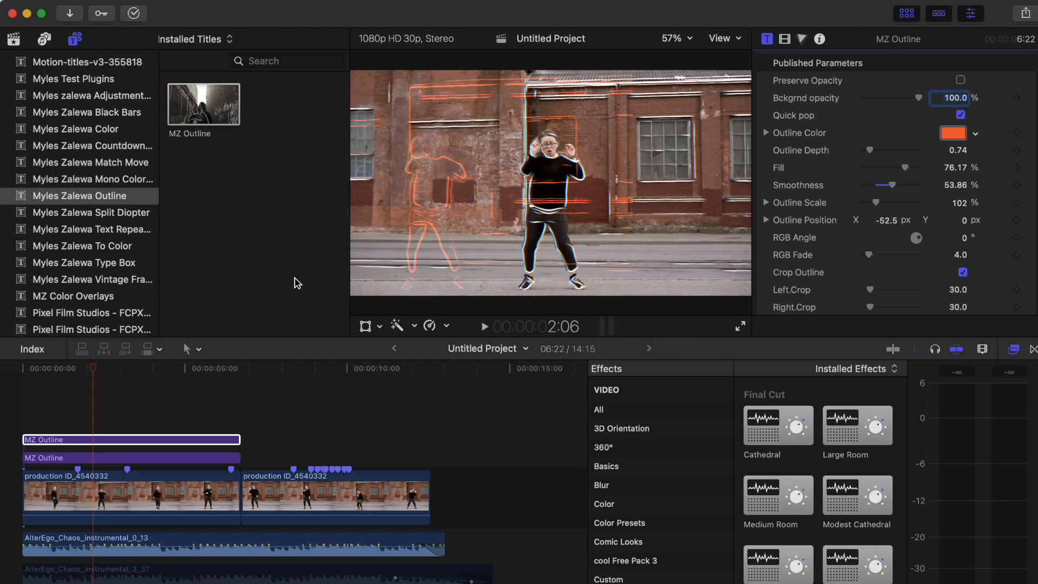
{"action": "left_click", "coordinate": [123, 439]}
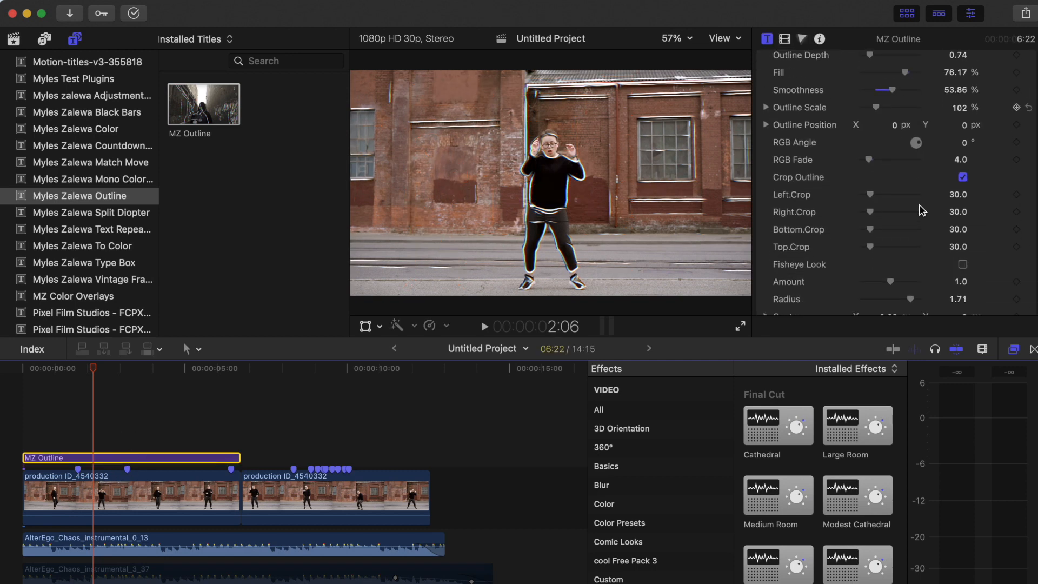
Crop the outline to left 650, right 600 and top about 83, checking a later moment.
{"action": "left_click_drag", "start_coordinate": [870, 194], "coordinate": [917, 194]}
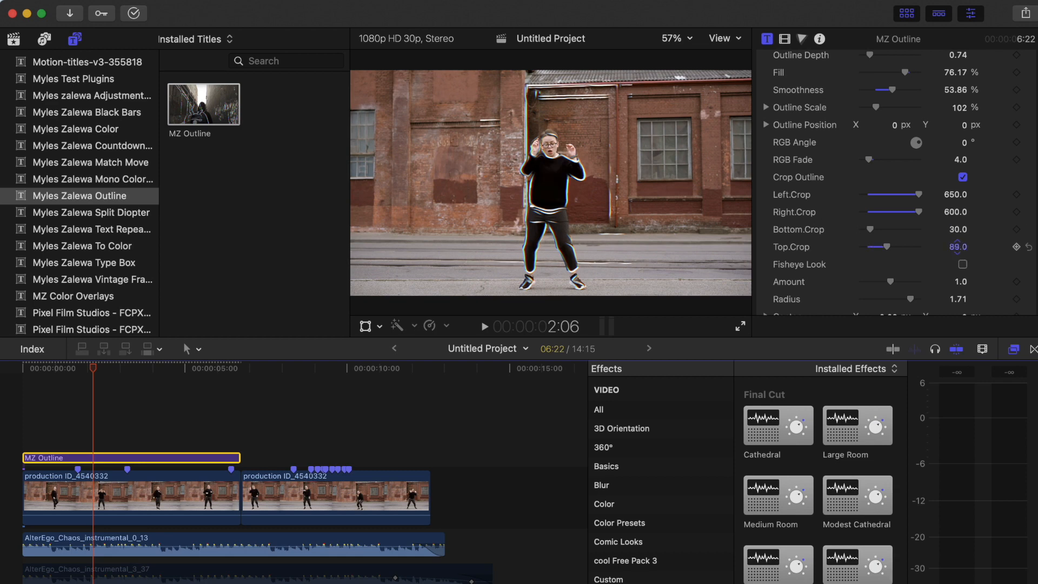
{"action": "left_click_drag", "start_coordinate": [867, 247], "coordinate": [907, 246]}
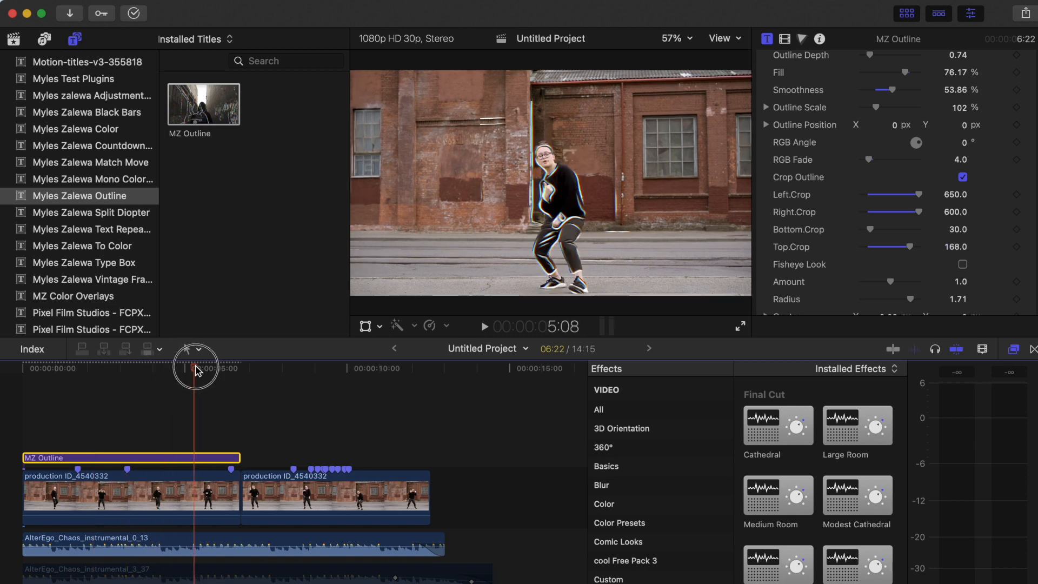
{"action": "left_click_drag", "start_coordinate": [195, 367], "coordinate": [230, 368]}
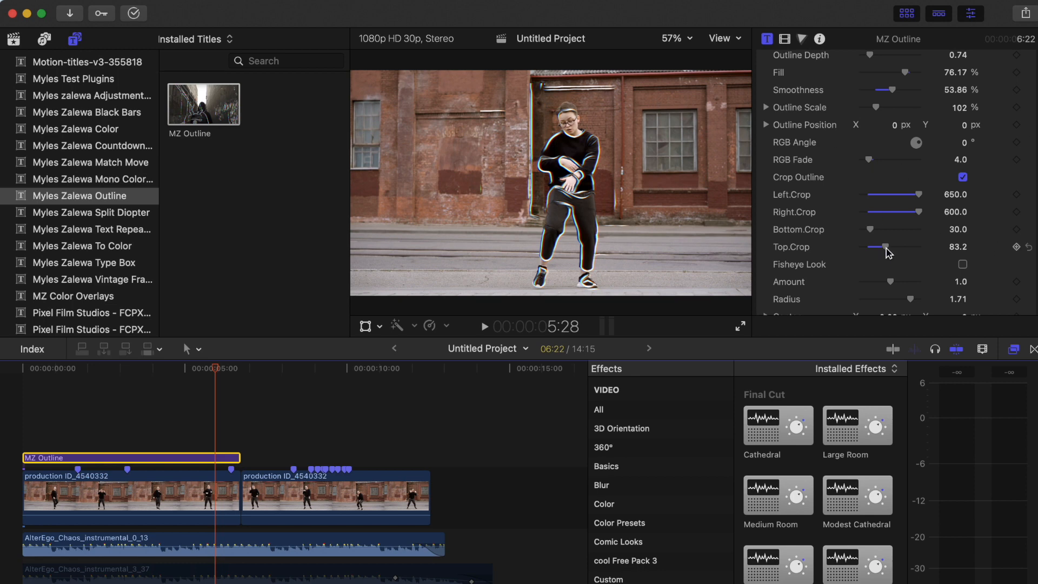
{"action": "left_click_drag", "start_coordinate": [885, 246], "coordinate": [897, 246]}
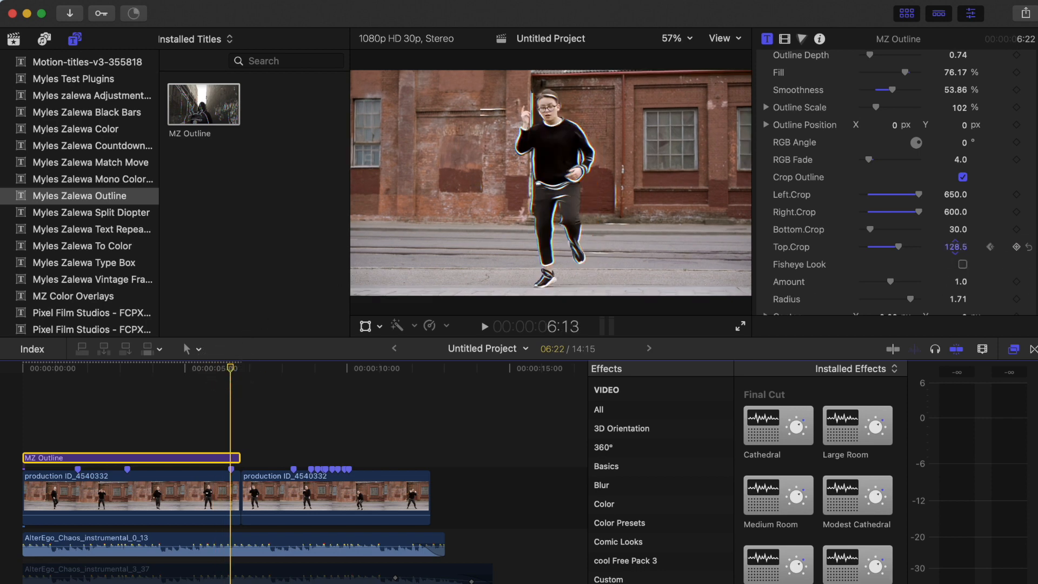
Duplicate the outline title as an orange copy shifted left to about -58, nudging the white one.
{"action": "left_click_drag", "start_coordinate": [898, 247], "coordinate": [879, 246]}
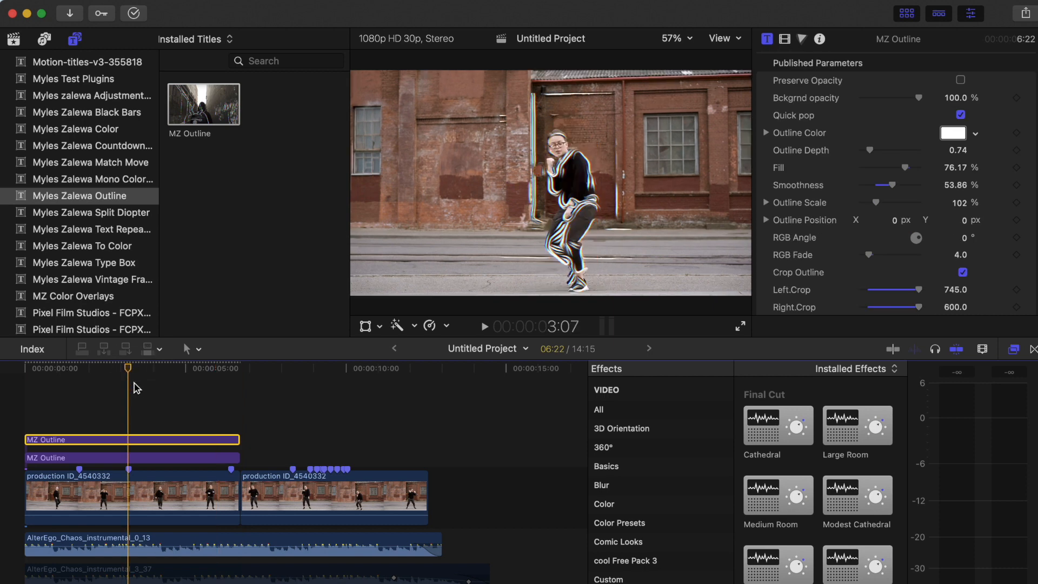
{"action": "left_click", "coordinate": [954, 131]}
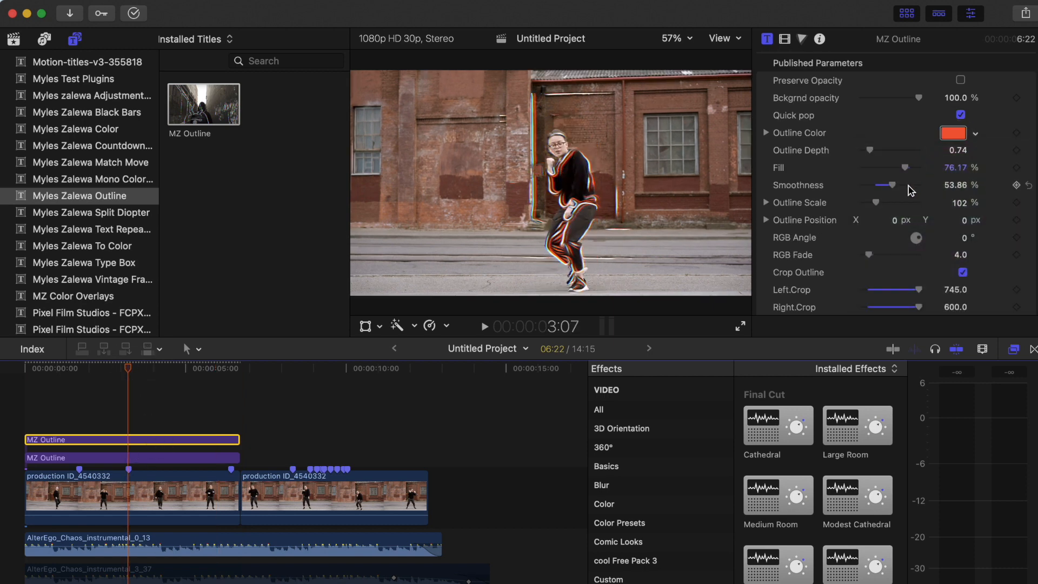
{"action": "left_click_drag", "start_coordinate": [898, 219], "coordinate": [887, 220]}
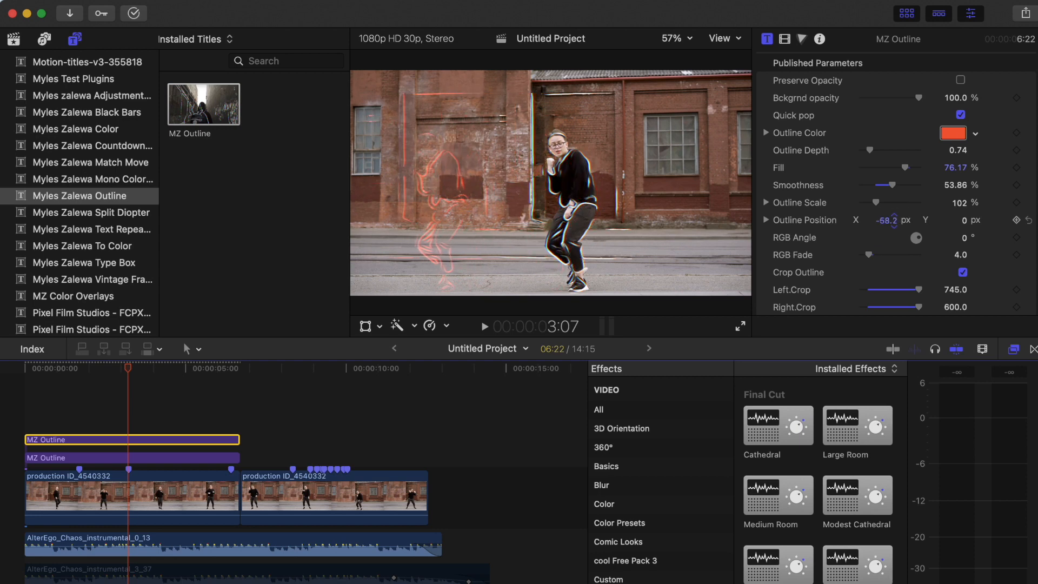
{"action": "left_click", "coordinate": [43, 367]}
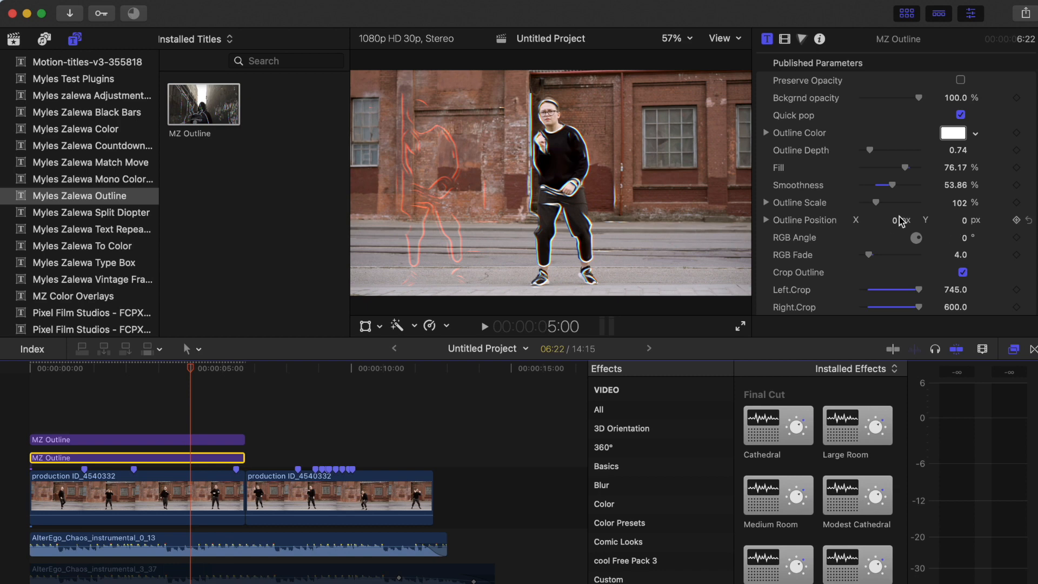
{"action": "left_click_drag", "start_coordinate": [901, 219], "coordinate": [890, 219]}
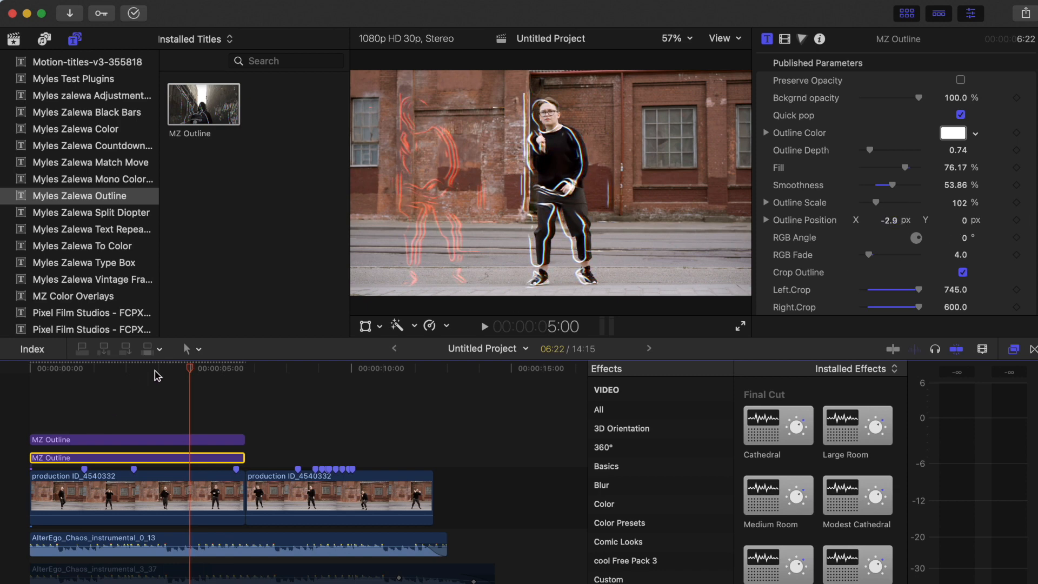
Duplicate the orange outline as a cyan copy shifted to the dancer's right at about 47.
{"action": "left_click_drag", "start_coordinate": [191, 368], "coordinate": [189, 369]}
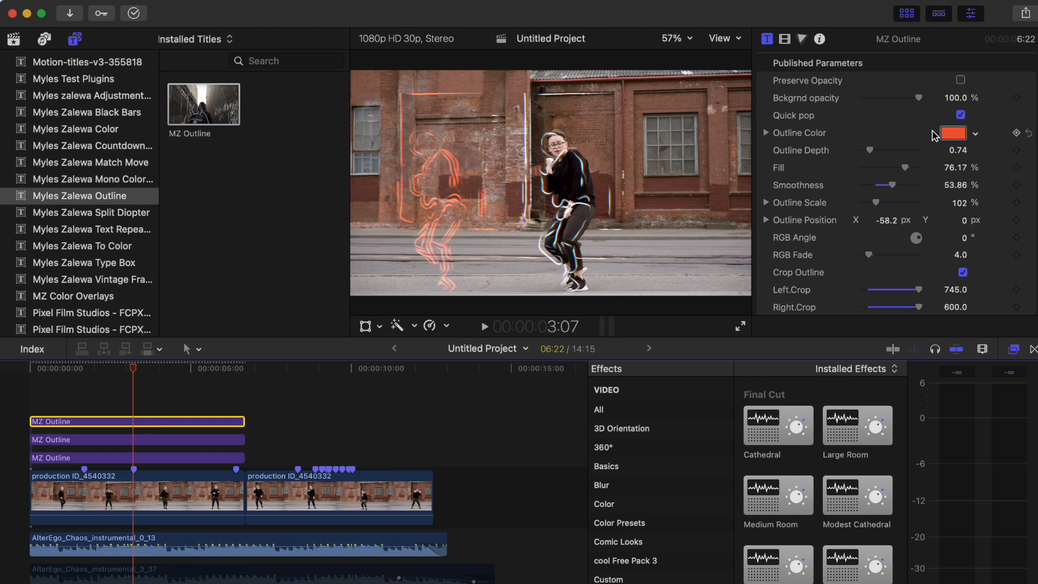
{"action": "left_click_drag", "start_coordinate": [893, 220], "coordinate": [901, 219]}
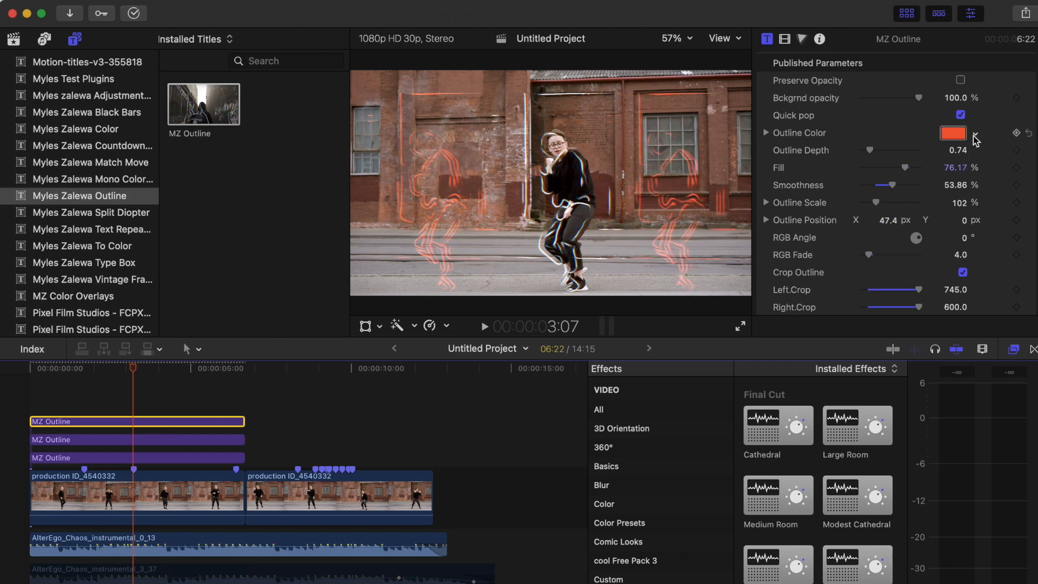
{"action": "left_click", "coordinate": [953, 132]}
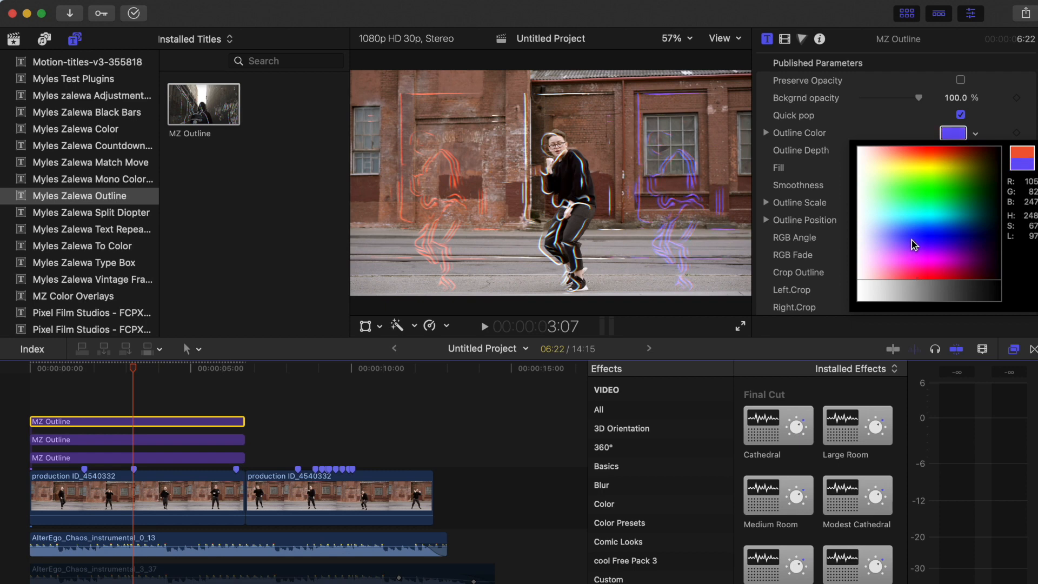
{"action": "left_click", "coordinate": [960, 167]}
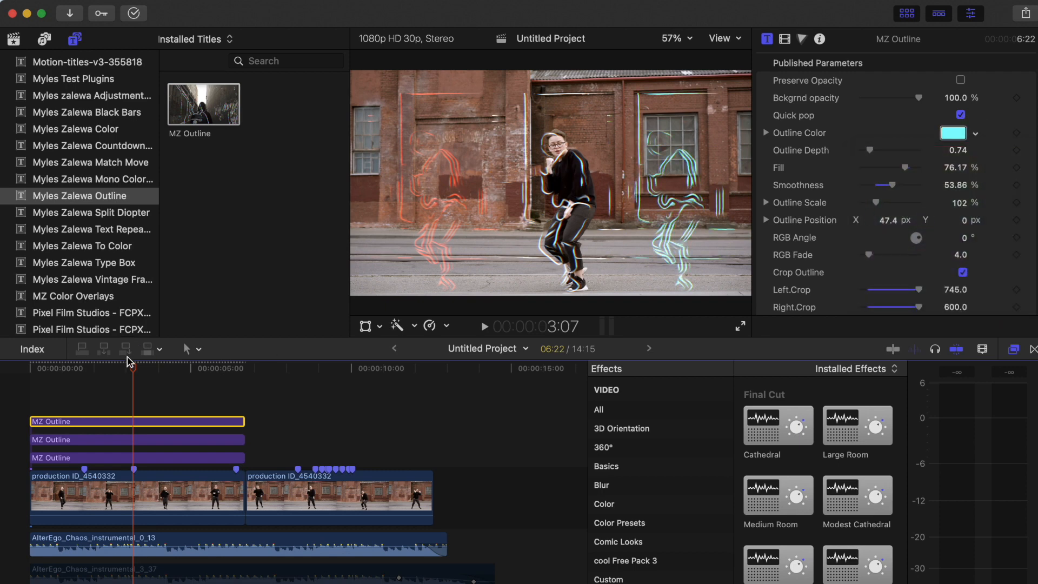
{"action": "left_click", "coordinate": [485, 327]}
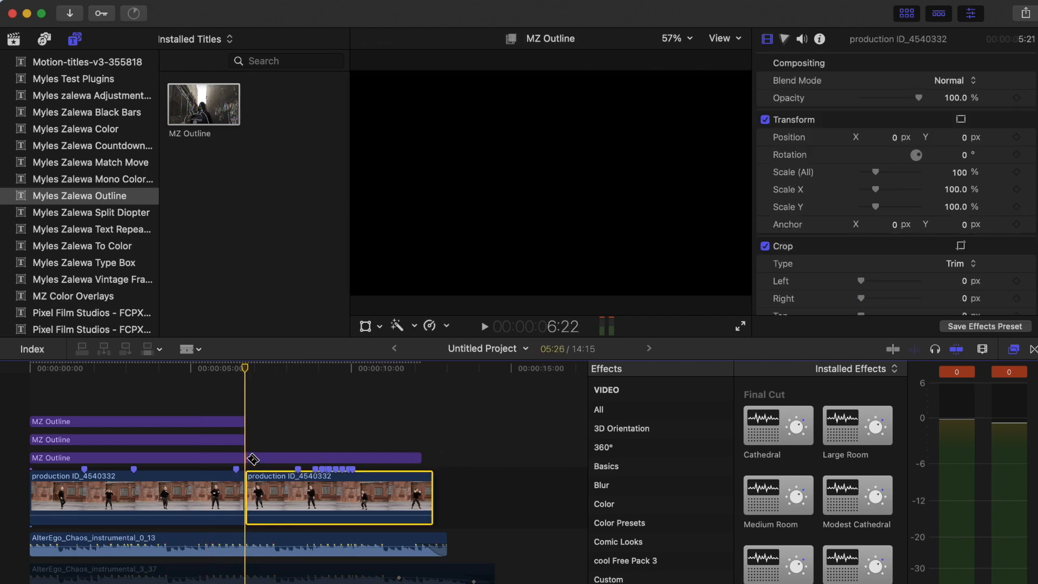
Select the second clip's outline title and enable Preserve Opacity for a black background.
{"action": "left_click", "coordinate": [305, 457]}
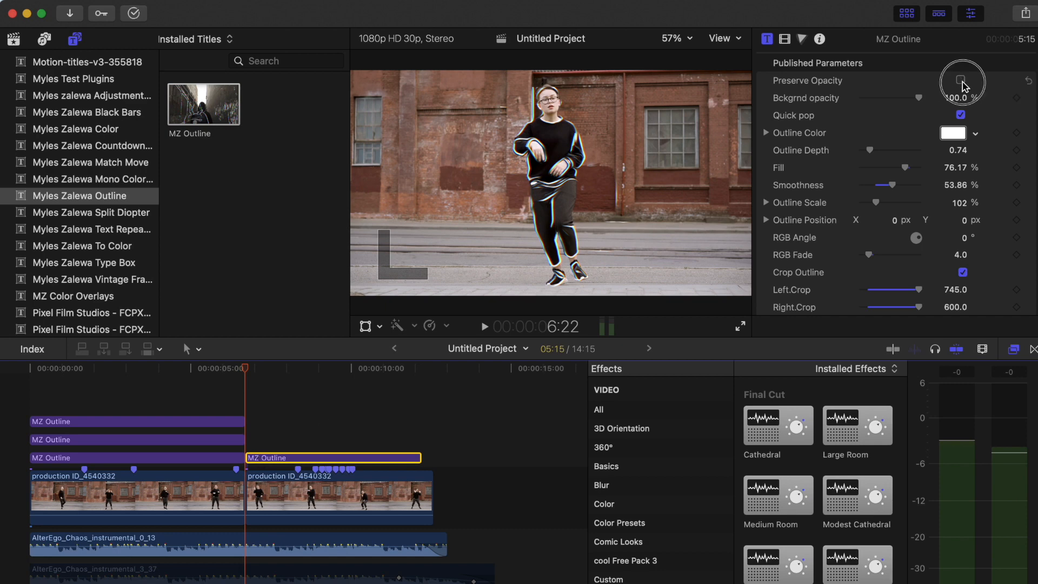
{"action": "left_click", "coordinate": [962, 81]}
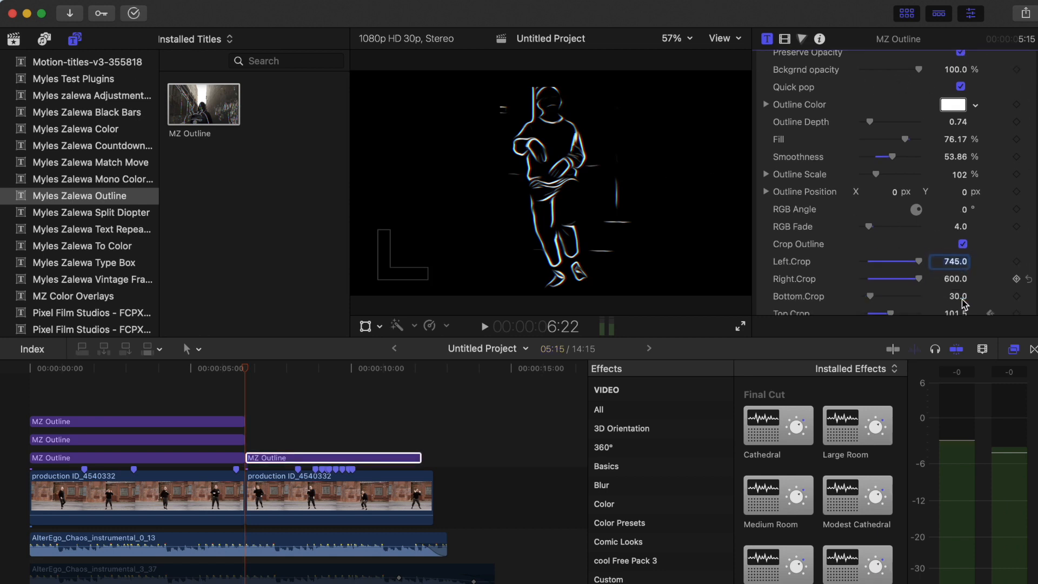
Retune the sketch outline to a smaller scale, depth 0.41, fill about 81% and smoothness about 61%.
{"action": "scroll", "scroll_direction": "down", "scroll_amount": 3}
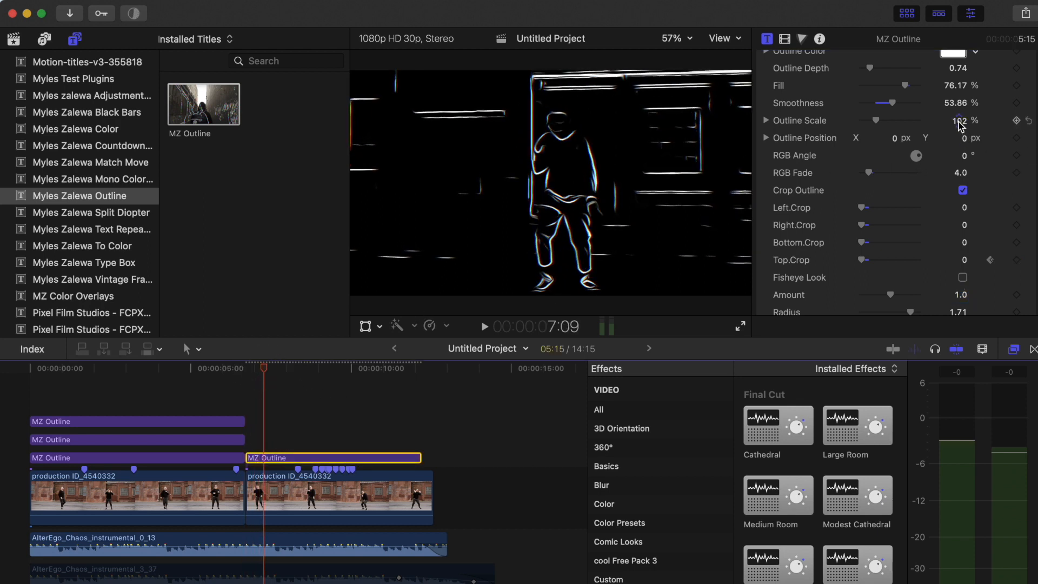
{"action": "left_click_drag", "start_coordinate": [960, 124], "coordinate": [958, 125]}
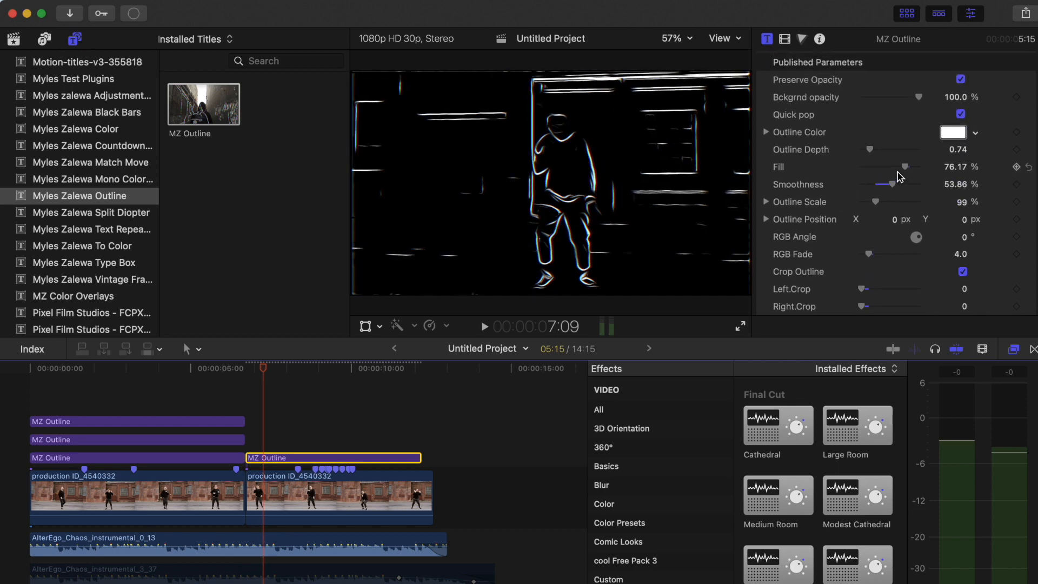
{"action": "left_click_drag", "start_coordinate": [900, 149], "coordinate": [860, 149]}
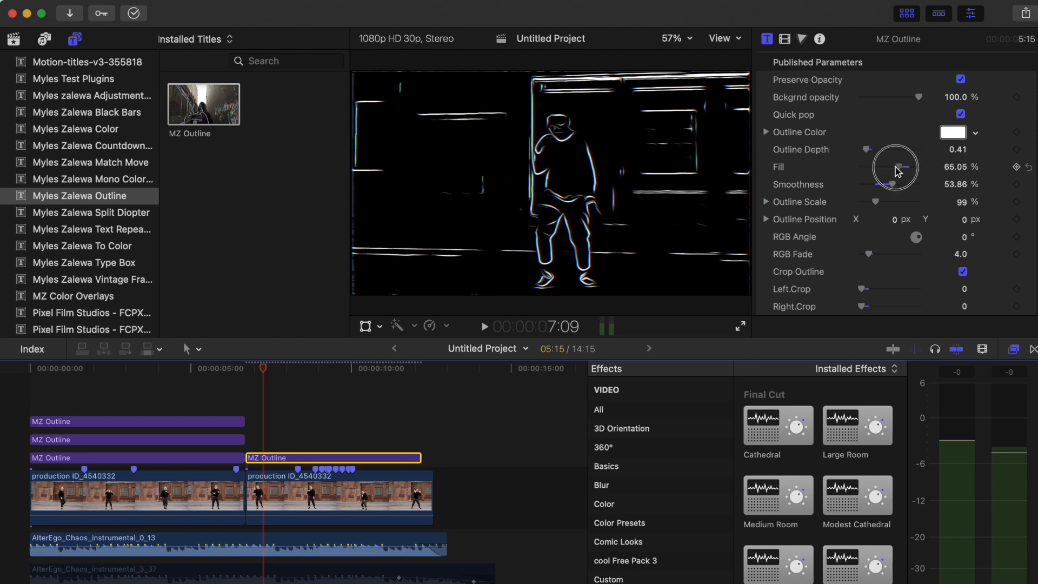
{"action": "left_click_drag", "start_coordinate": [895, 167], "coordinate": [906, 164]}
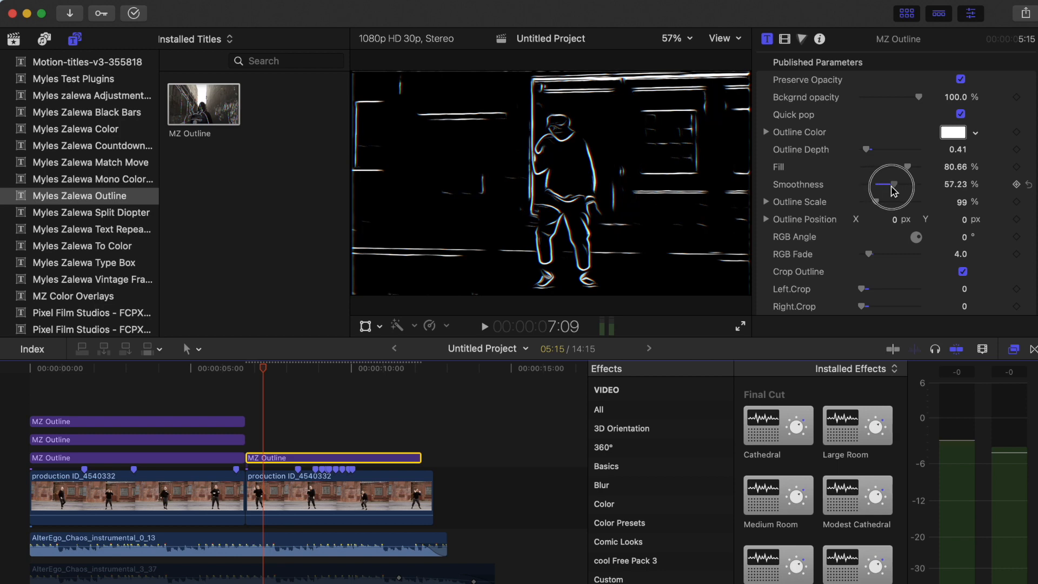
{"action": "left_click_drag", "start_coordinate": [890, 184], "coordinate": [898, 183]}
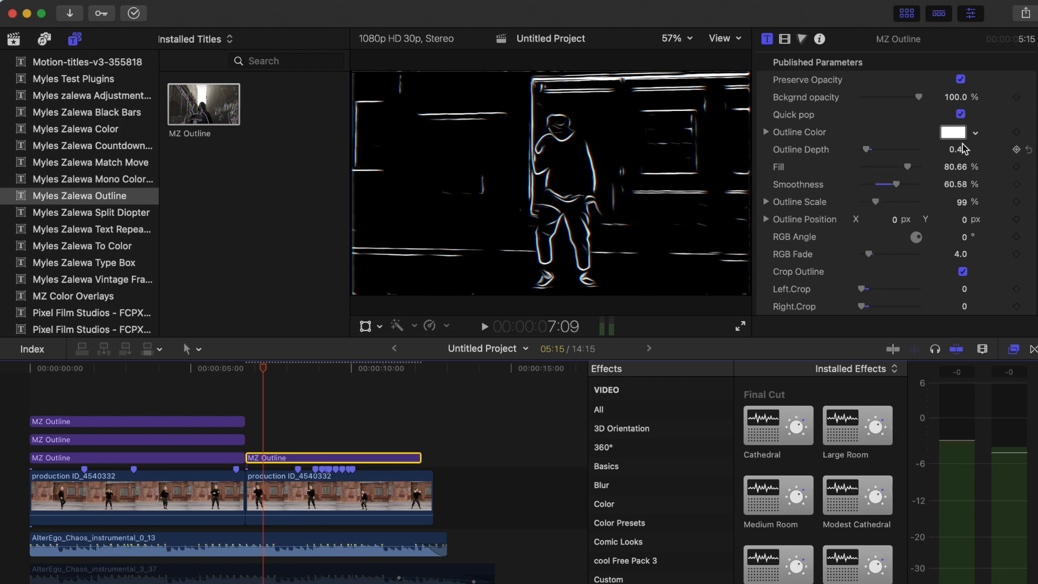
Colour the sketch outline lines light blue.
{"action": "left_click", "coordinate": [953, 132]}
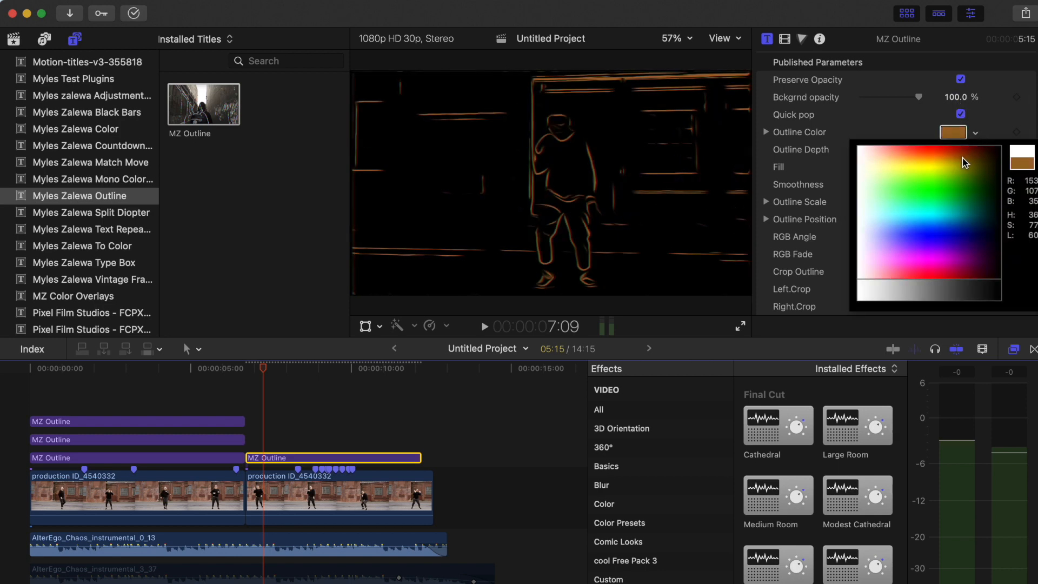
{"action": "left_click", "coordinate": [919, 226]}
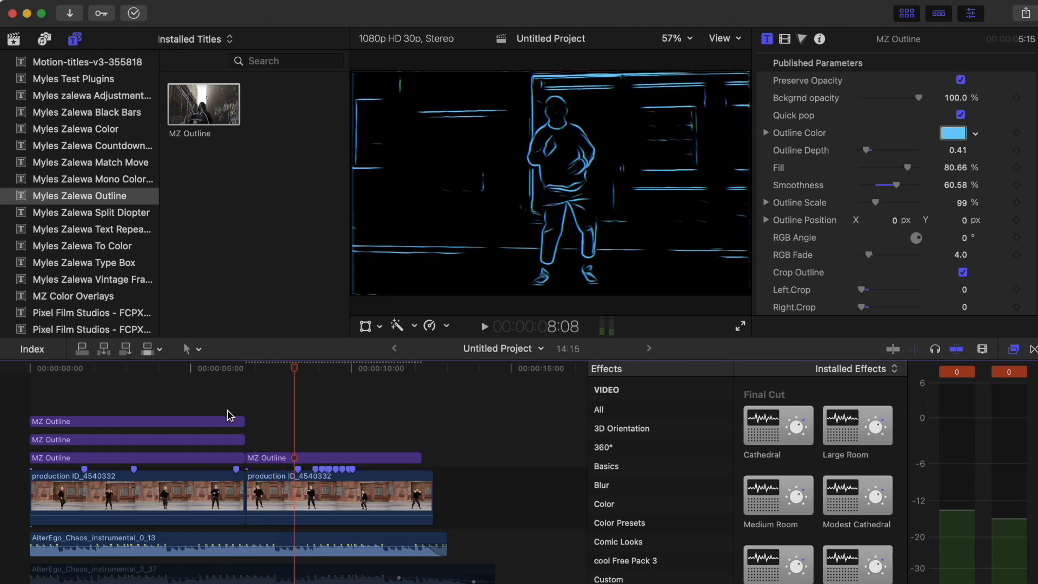
Raise the sketch outline's RGB fade to 14.
{"action": "left_click", "coordinate": [333, 458]}
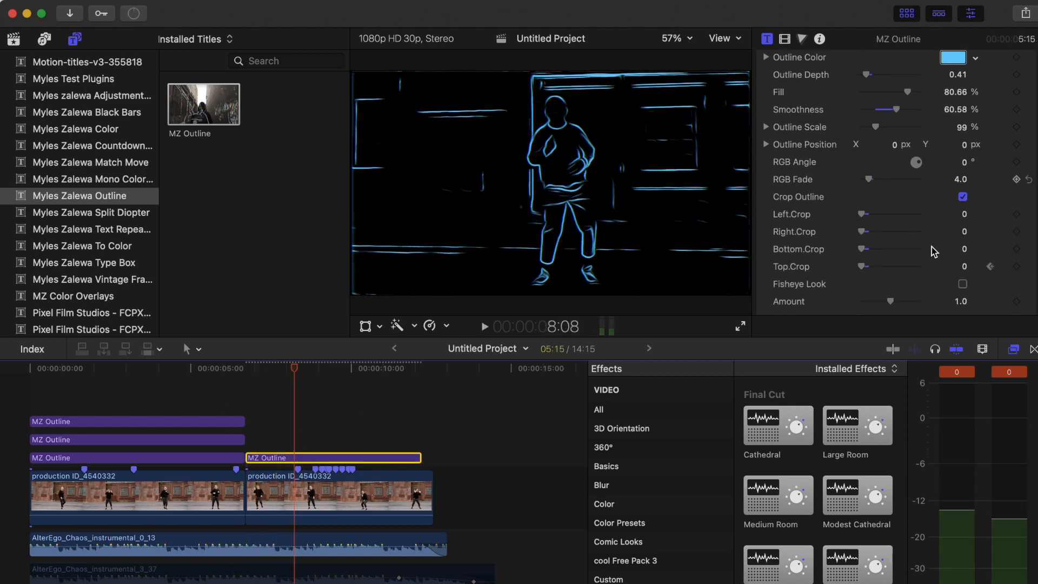
{"action": "scroll", "scroll_direction": "down", "scroll_amount": 3}
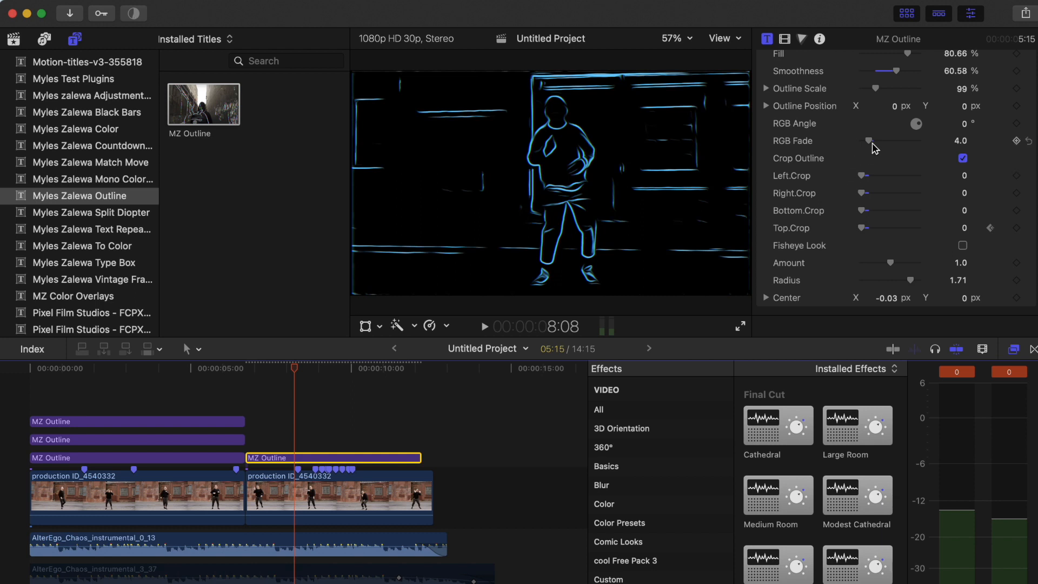
{"action": "left_click_drag", "start_coordinate": [868, 141], "coordinate": [882, 141]}
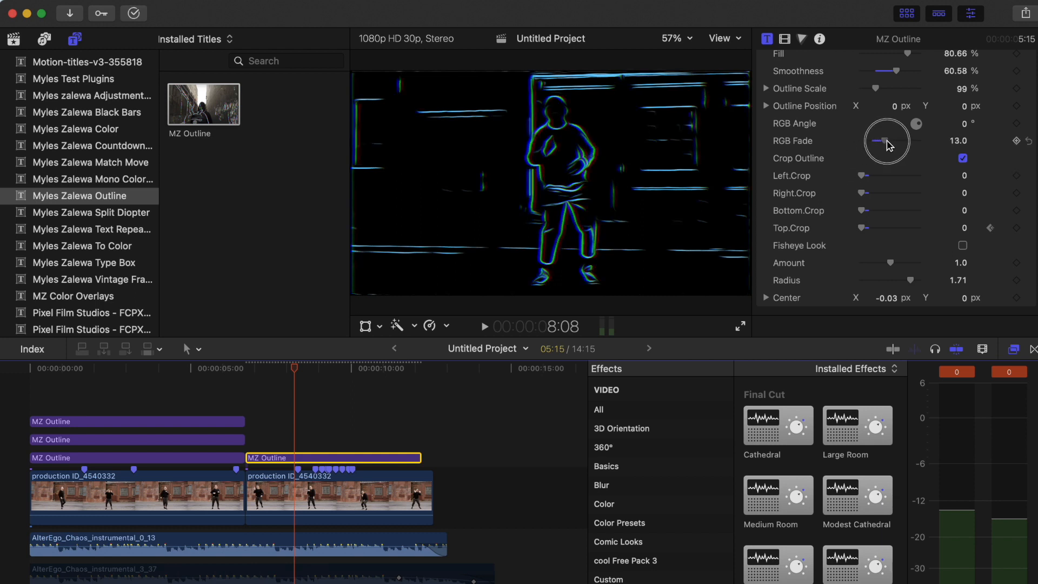
{"action": "left_click_drag", "start_coordinate": [874, 140], "coordinate": [883, 140]}
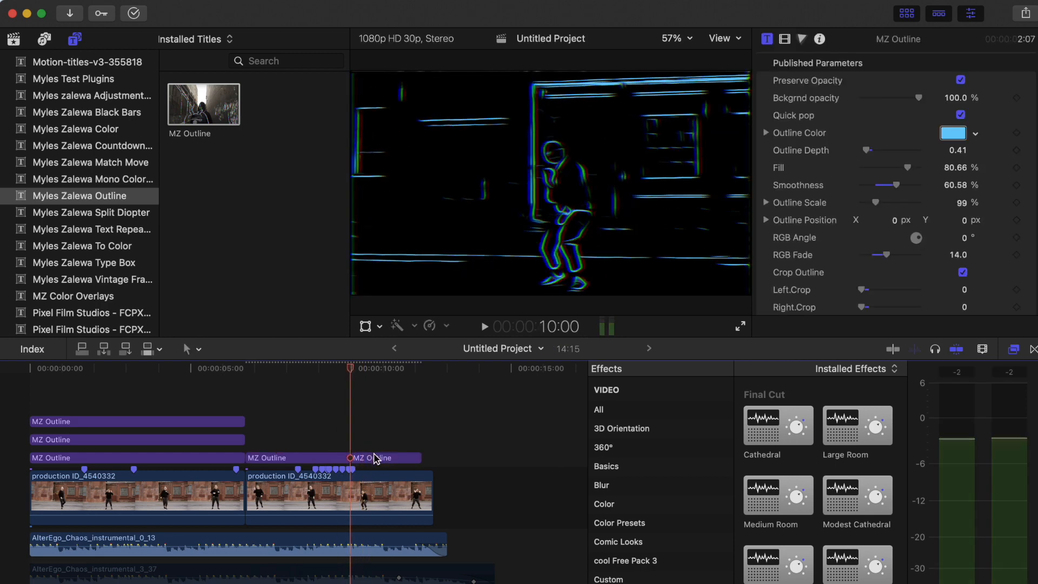
Uncheck Preserve Opacity on the last MZ Outline piece and offset its cropped sketch to Position X -32.
{"action": "left_click", "coordinate": [385, 458]}
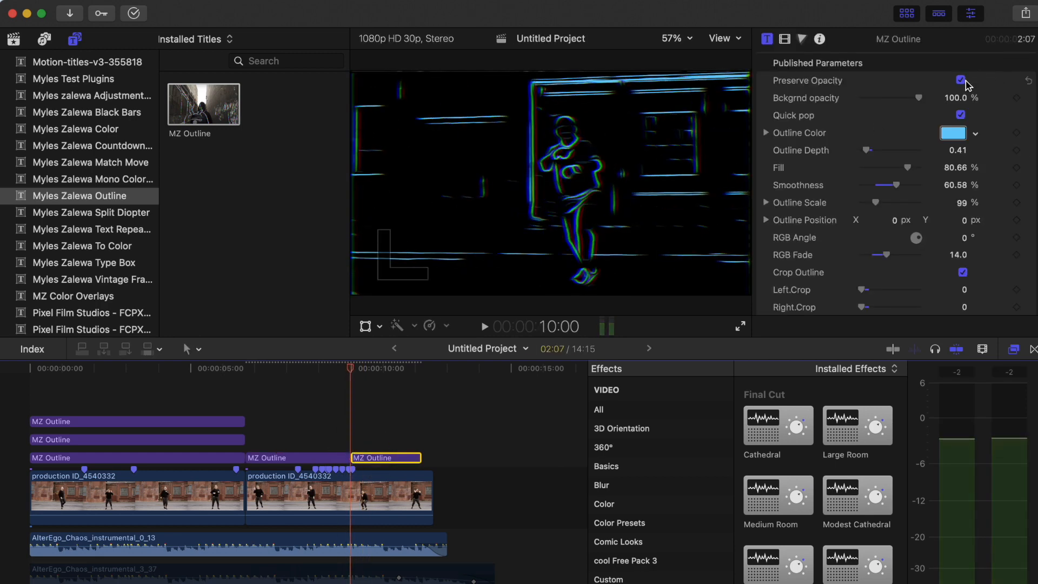
{"action": "left_click", "coordinate": [960, 80]}
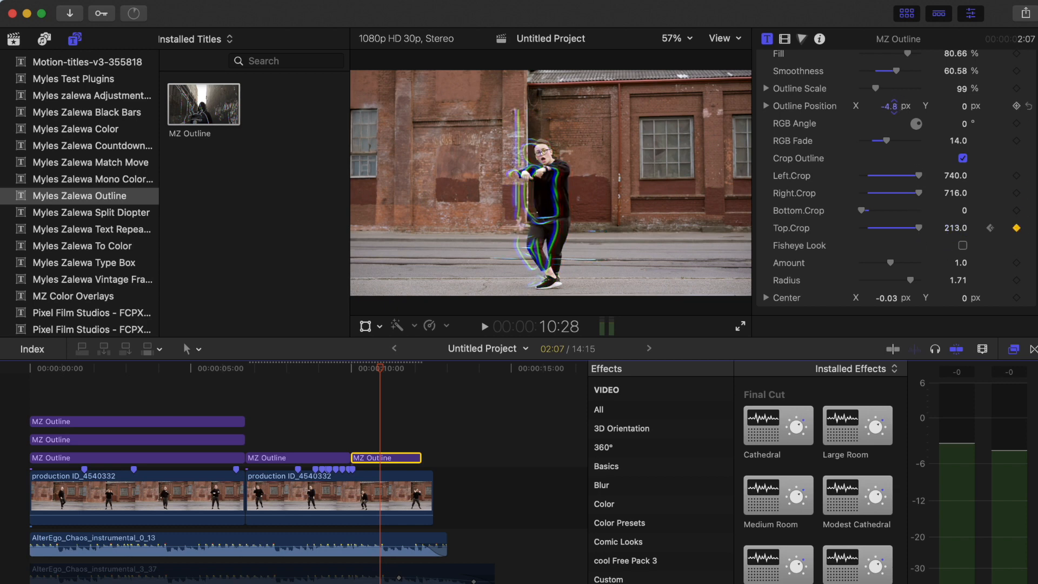
{"action": "left_click_drag", "start_coordinate": [895, 106], "coordinate": [895, 106]}
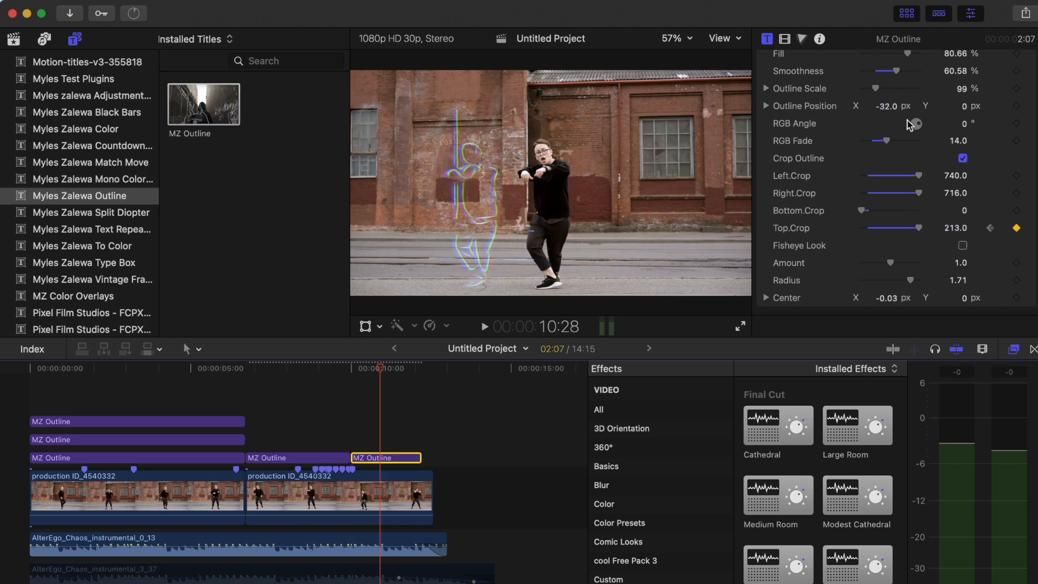
Play back and scrub through the cropped offset outline section to review it.
{"action": "left_click", "coordinate": [340, 369]}
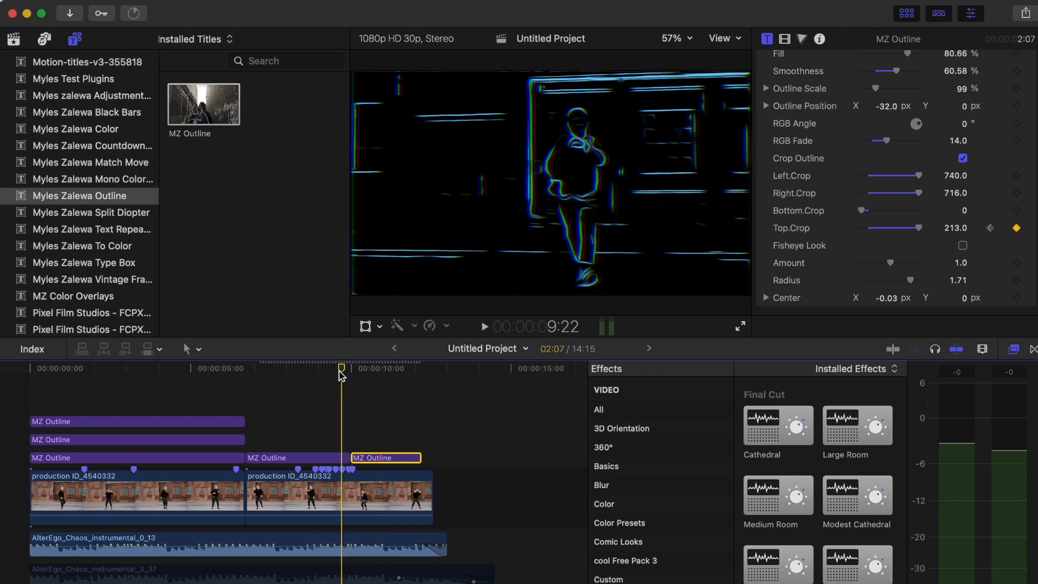
{"action": "left_click", "coordinate": [485, 327]}
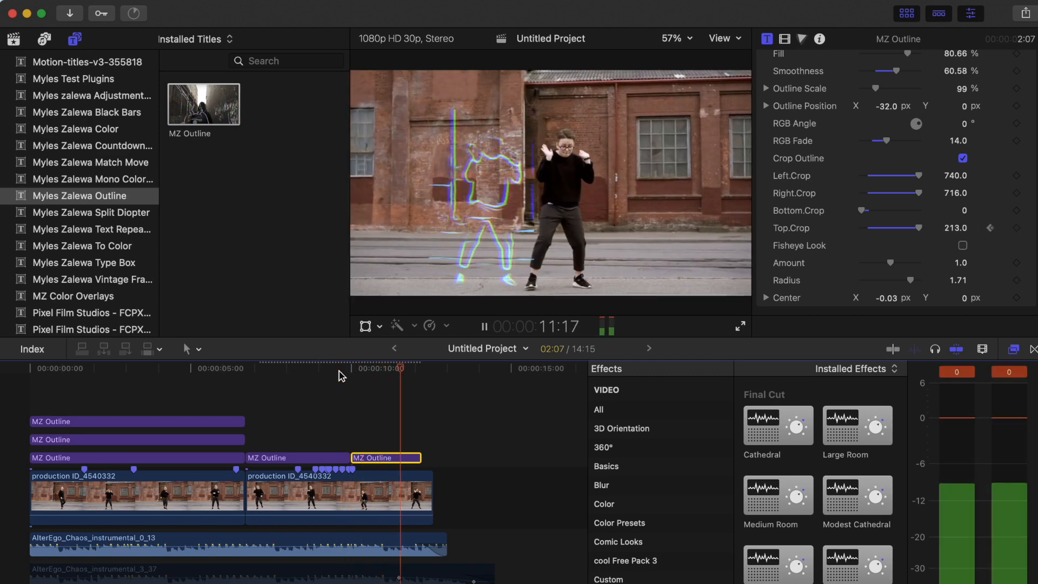
{"action": "left_click_drag", "start_coordinate": [397, 368], "coordinate": [351, 367]}
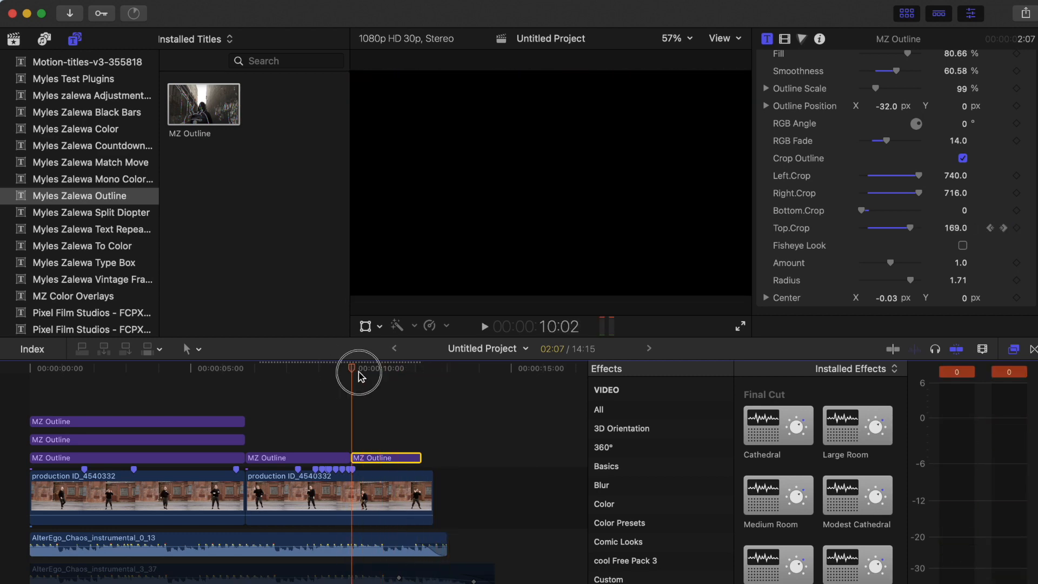
{"action": "left_click_drag", "start_coordinate": [352, 367], "coordinate": [373, 368]}
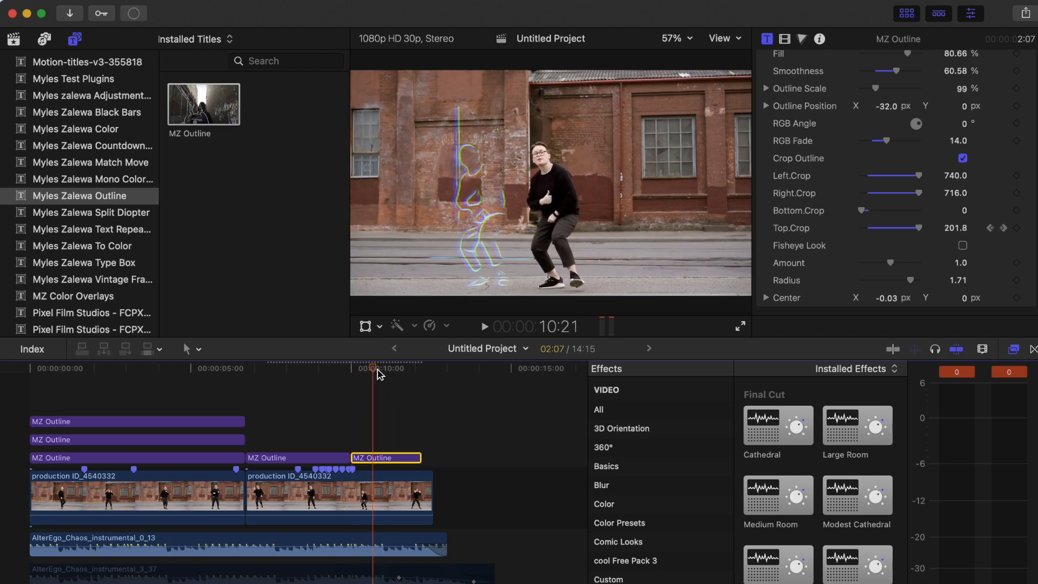